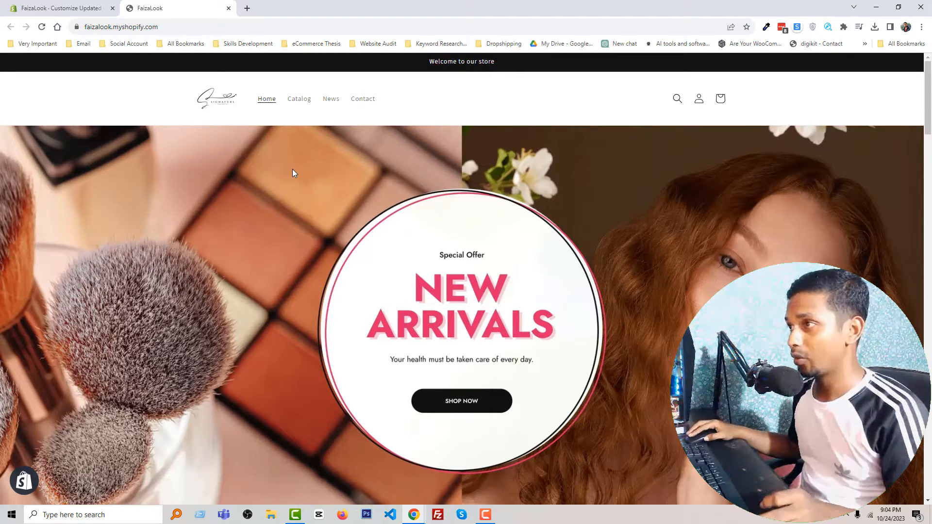
# Scroll through the storefront homepage to review its sections.
pyautogui.scroll(-3)
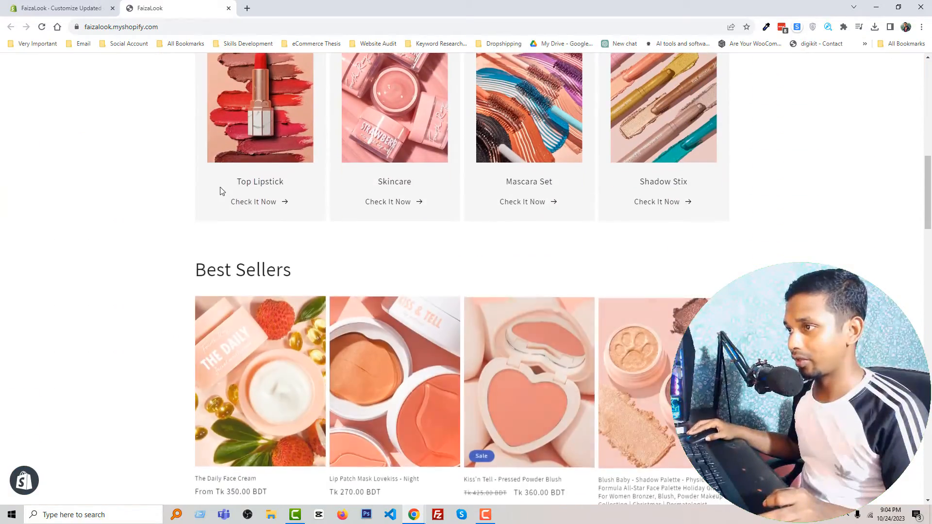
pyautogui.scroll(-3)
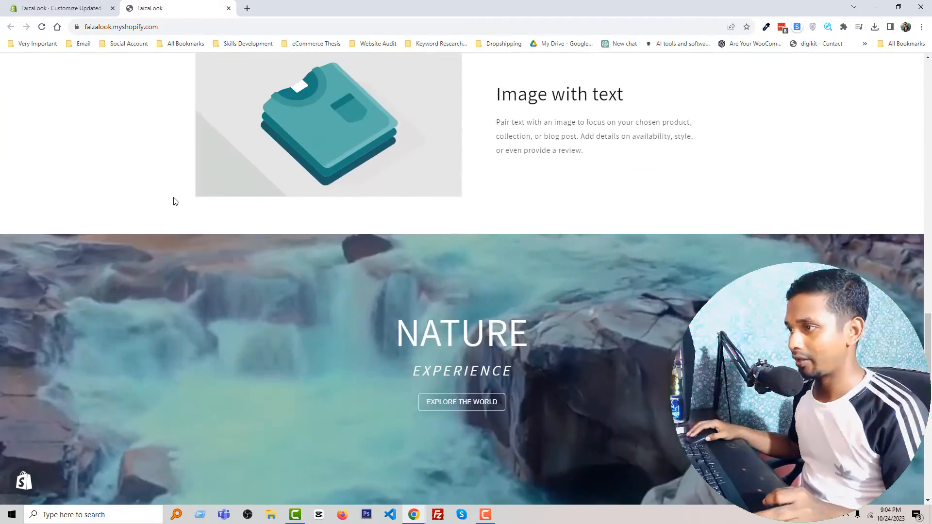
pyautogui.scroll(-3)
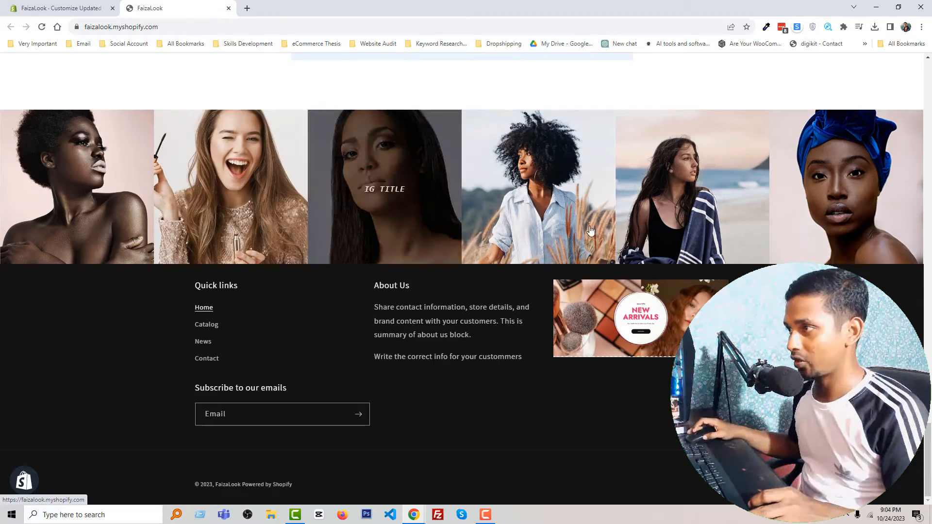
pyautogui.scroll(3)
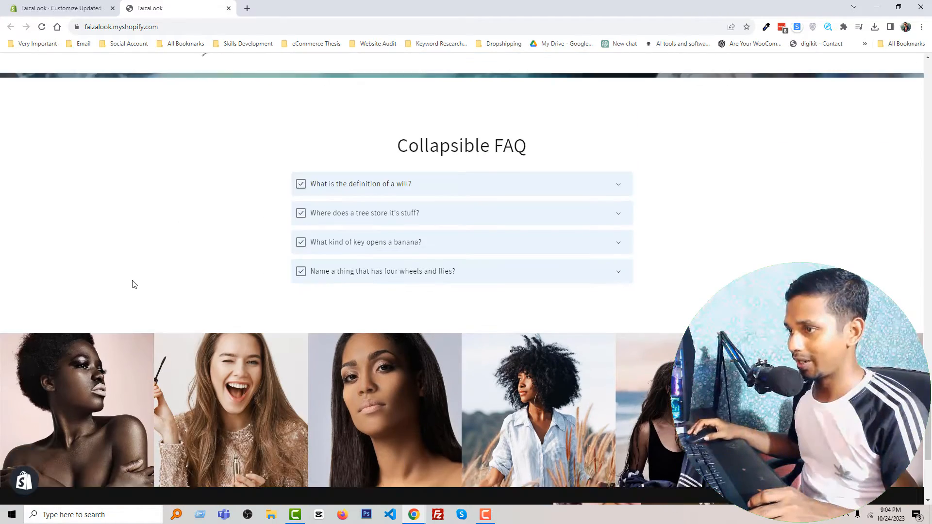
pyautogui.scroll(-3)
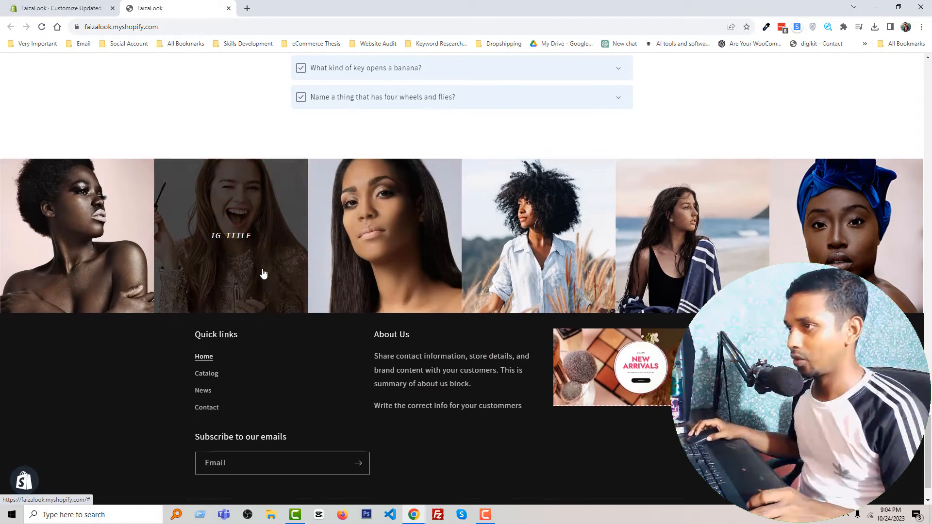
pyautogui.scroll(3)
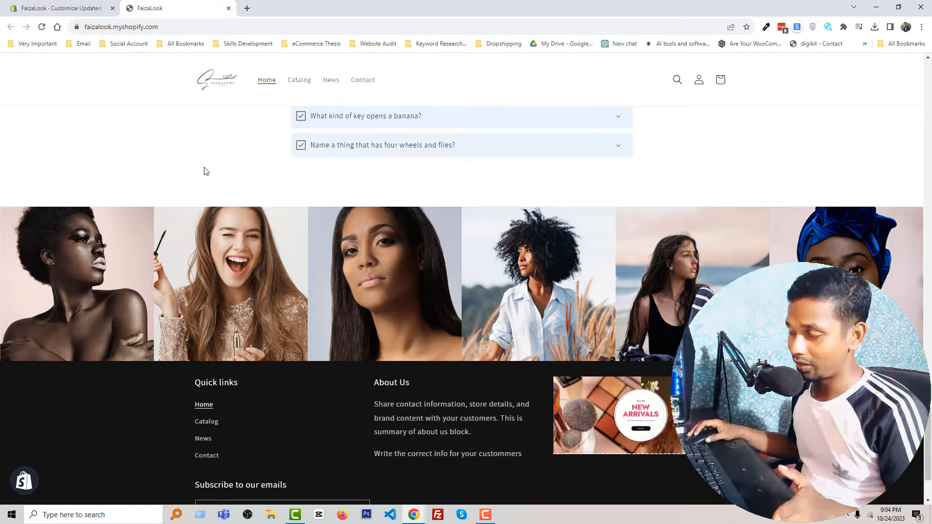
pyautogui.moveTo(230, 319)
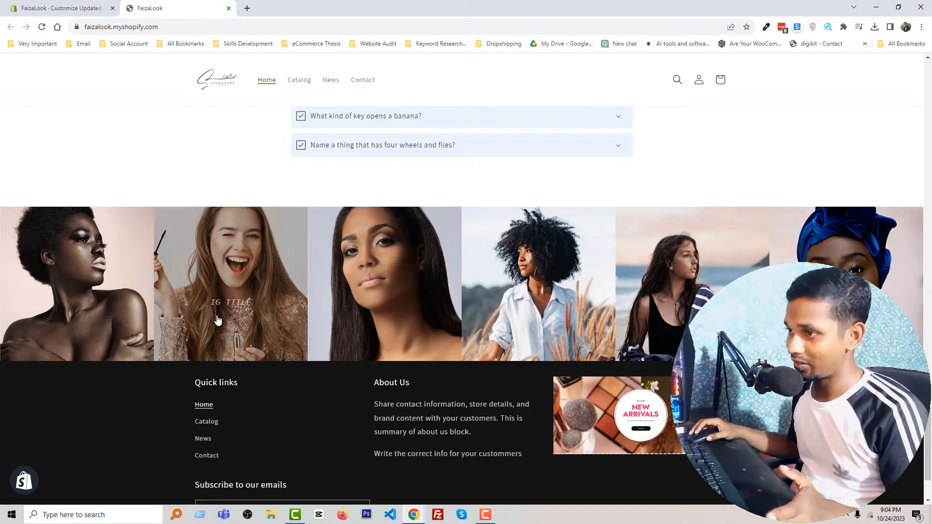
pyautogui.moveTo(165, 266)
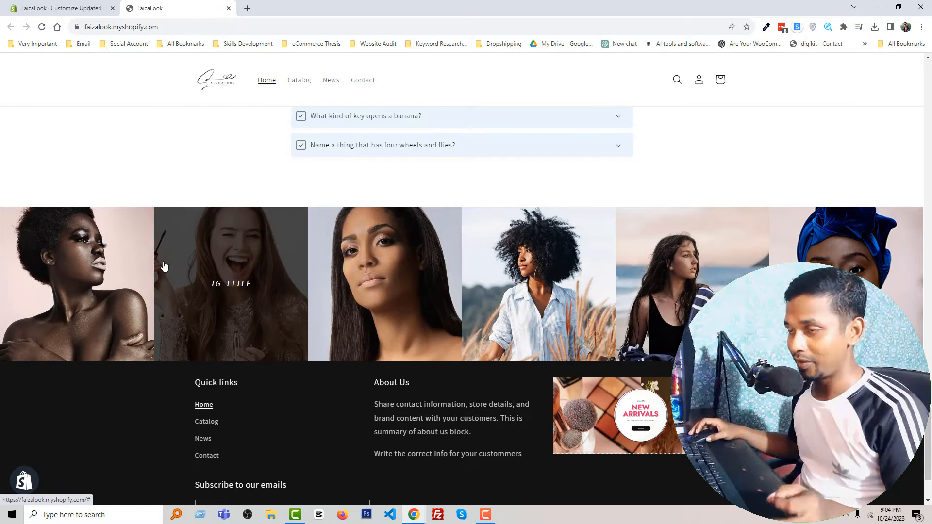
pyautogui.scroll(3)
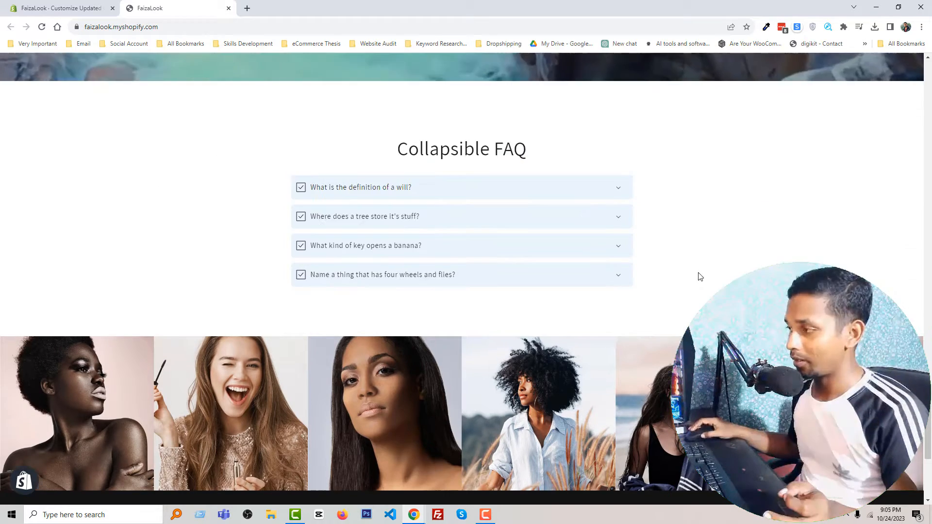
# Inspect the page, preview it at iPhone SE size without the image grid, then restore desktop.
pyautogui.rightClick(700, 277)
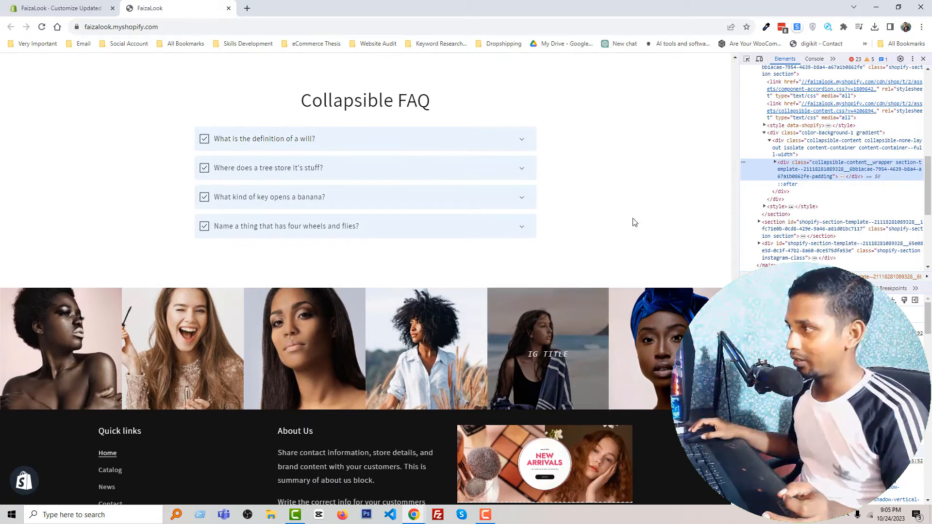
pyautogui.moveTo(759, 59)
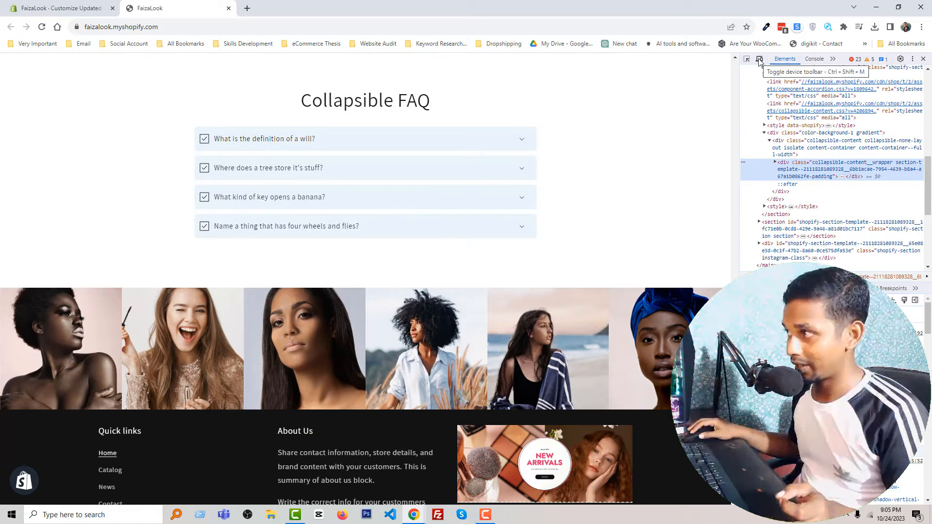
pyautogui.click(759, 58)
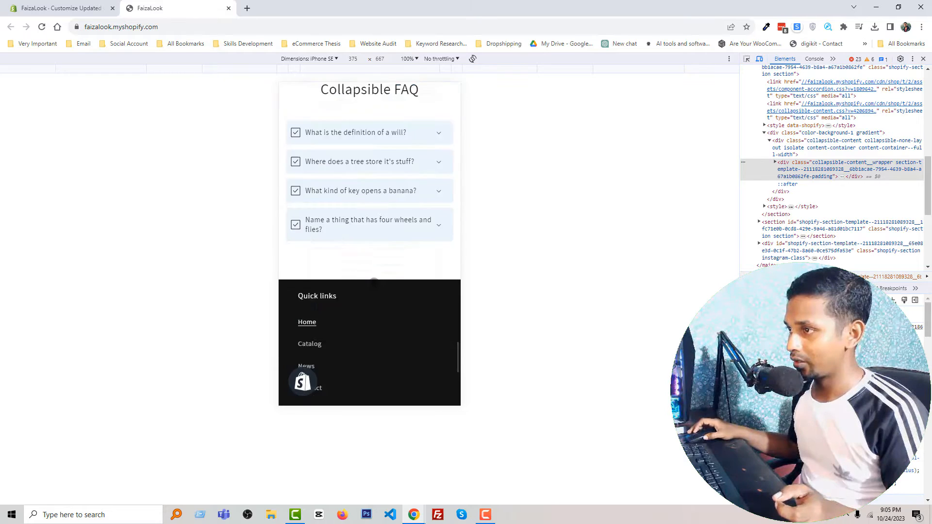
pyautogui.scroll(-3)
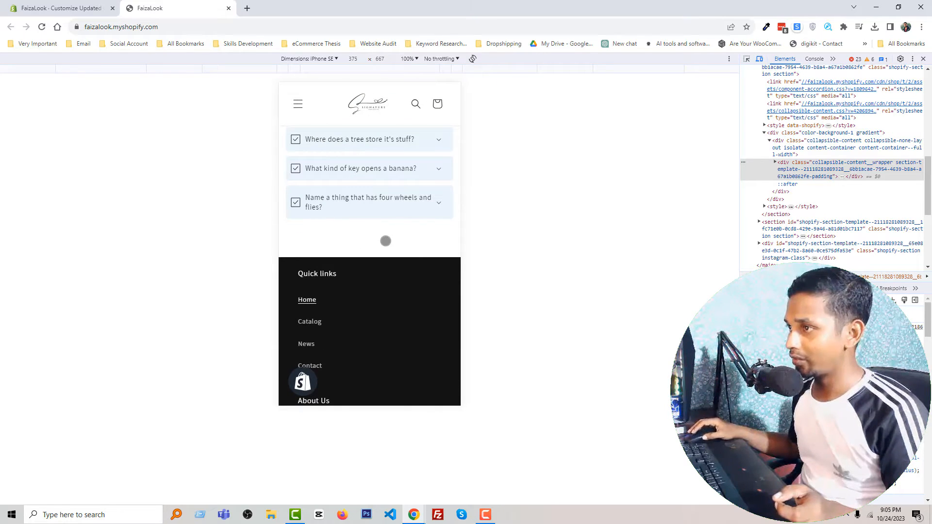
pyautogui.scroll(3)
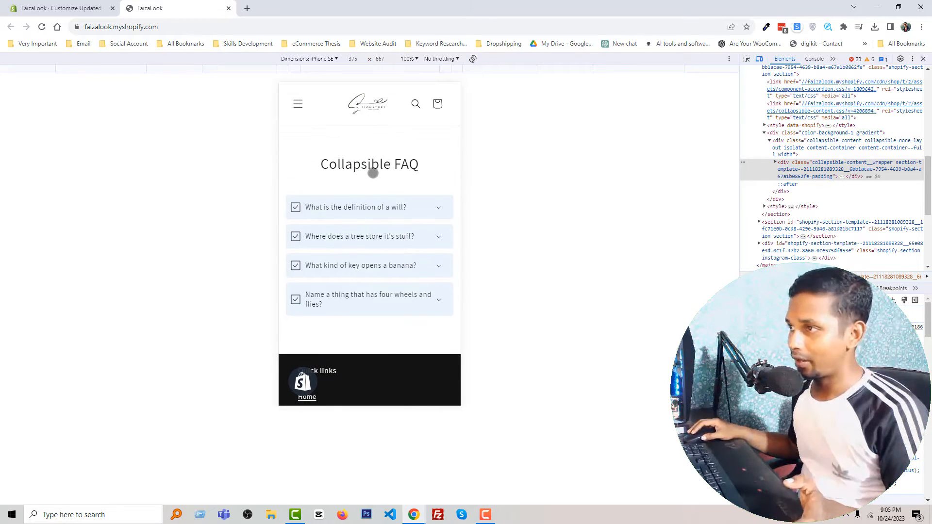
pyautogui.scroll(-3)
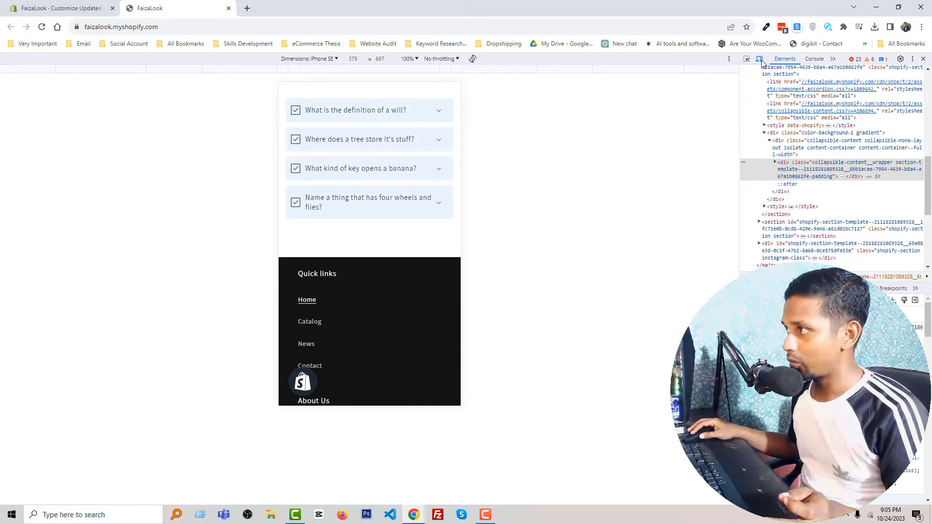
pyautogui.click(759, 59)
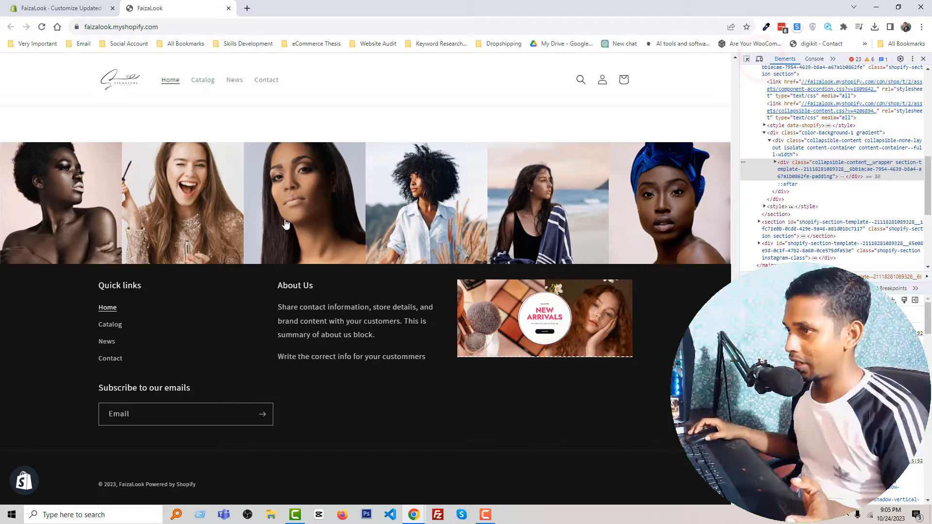
pyautogui.scroll(3)
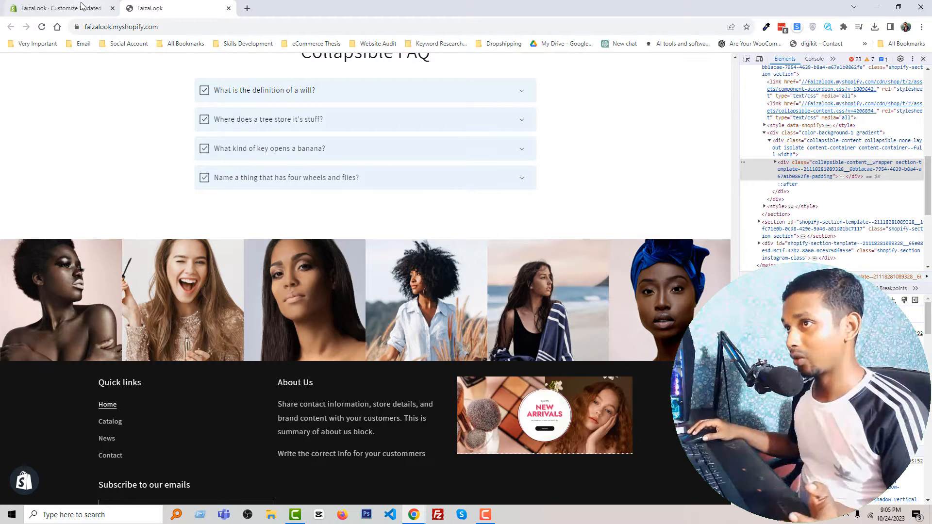
pyautogui.moveTo(60, 8)
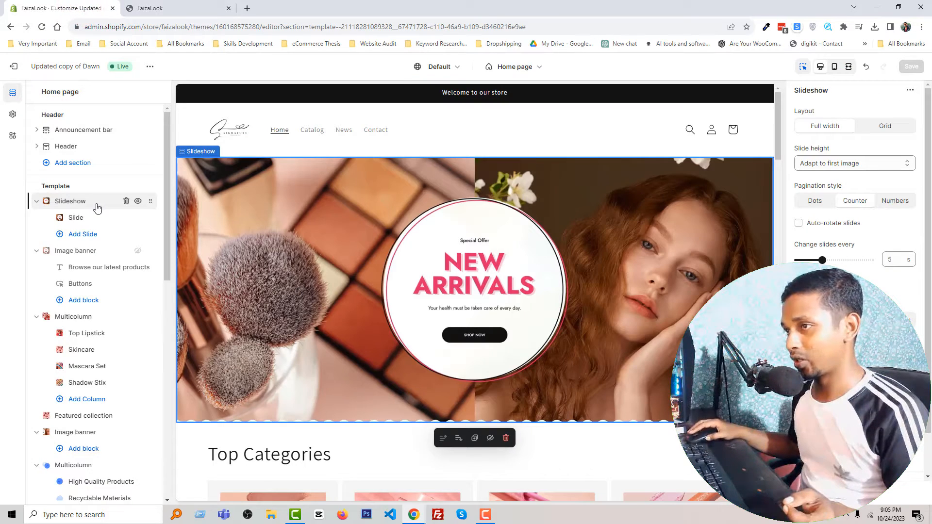
# Open the Instagram Feed section settings, currently set to desktop devices only.
pyautogui.scroll(-3)
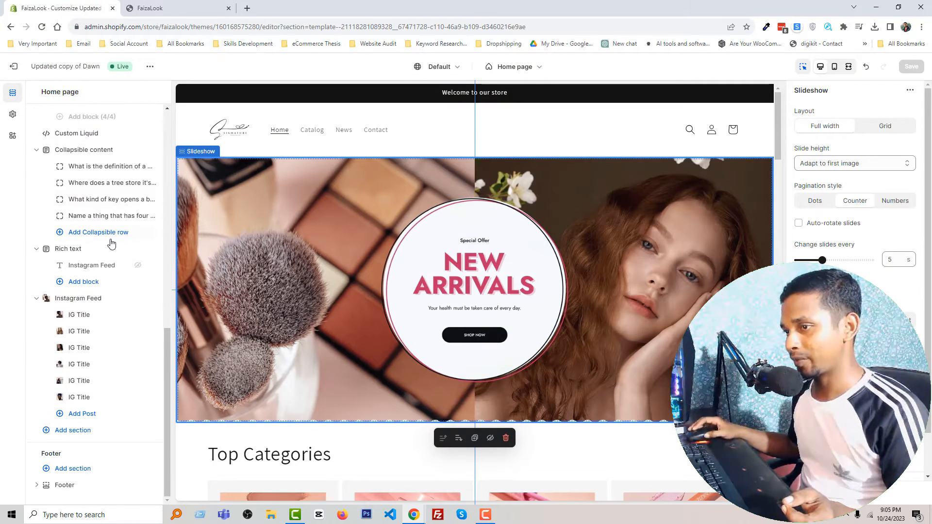
pyautogui.scroll(-3)
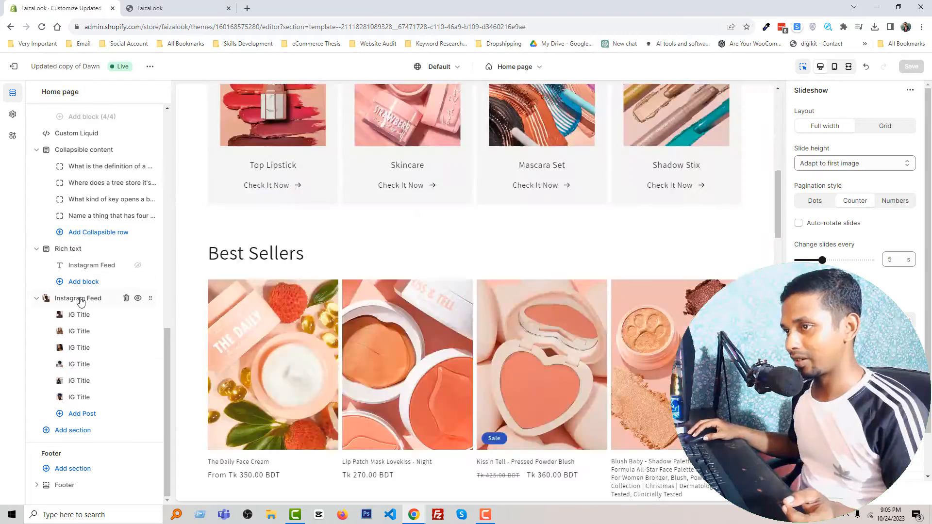
pyautogui.click(77, 298)
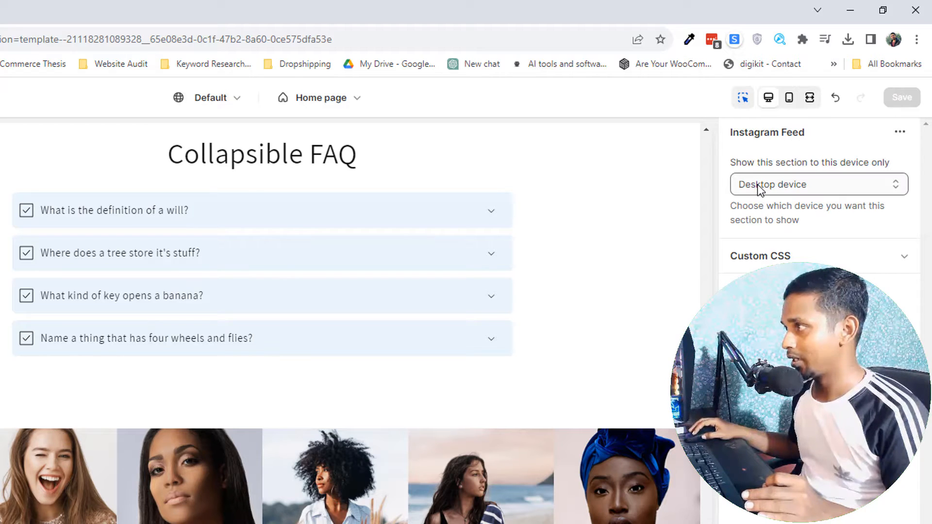
# Set the Instagram Feed device option to 'Mobile and tablet device' and save.
pyautogui.click(817, 184)
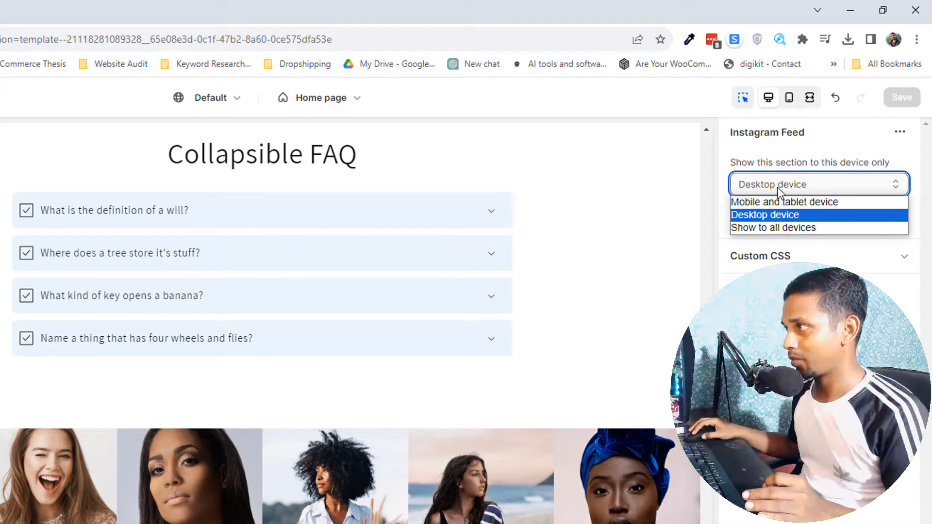
pyautogui.moveTo(773, 227)
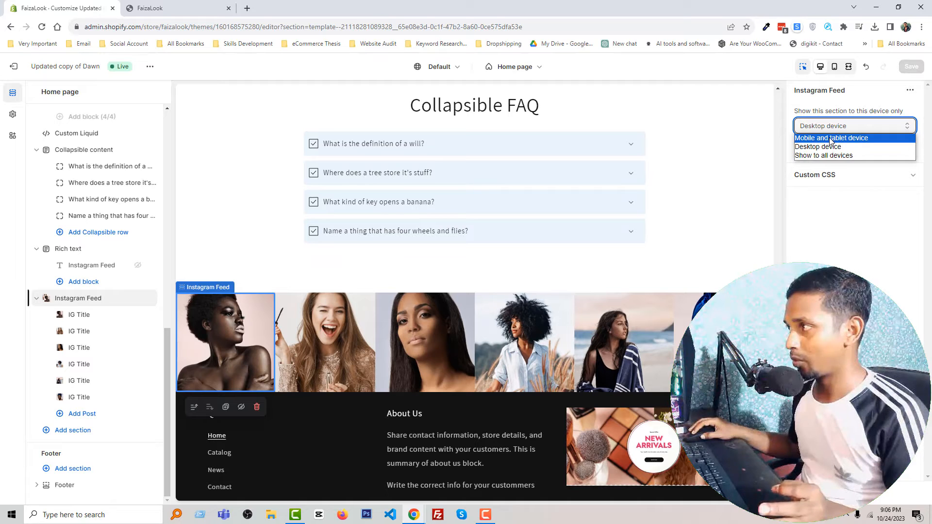
pyautogui.click(831, 138)
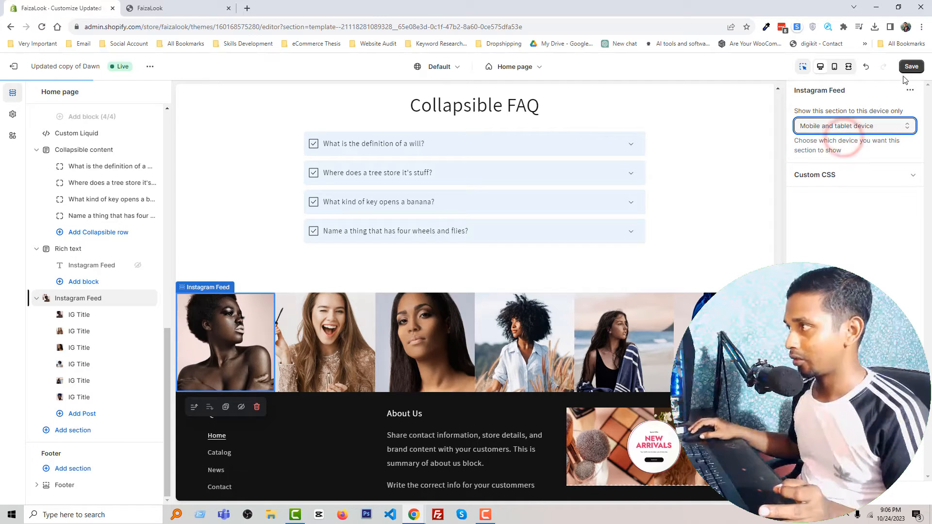
pyautogui.click(911, 66)
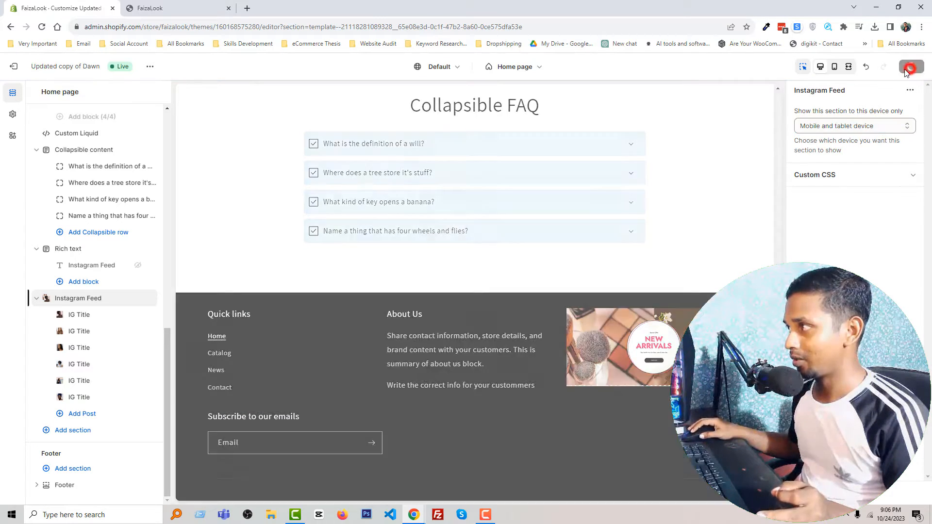
pyautogui.click(910, 66)
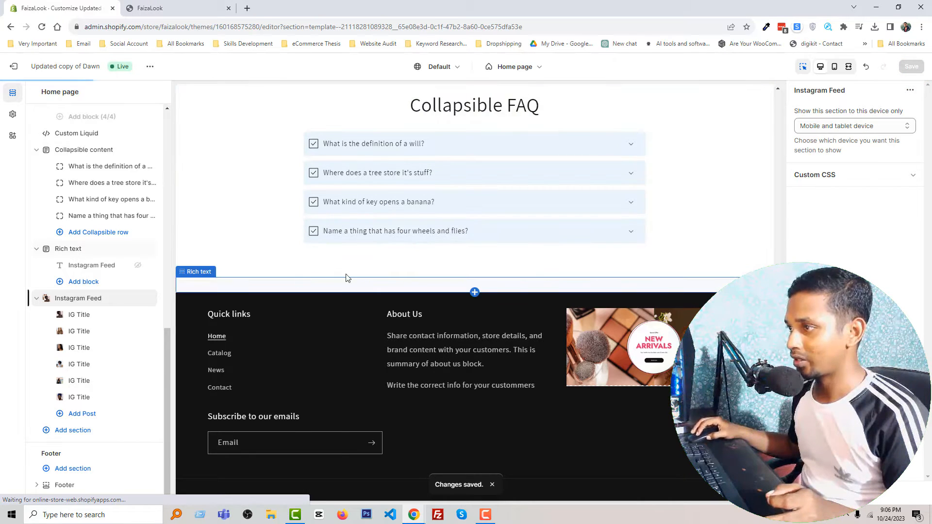
pyautogui.moveTo(835, 66)
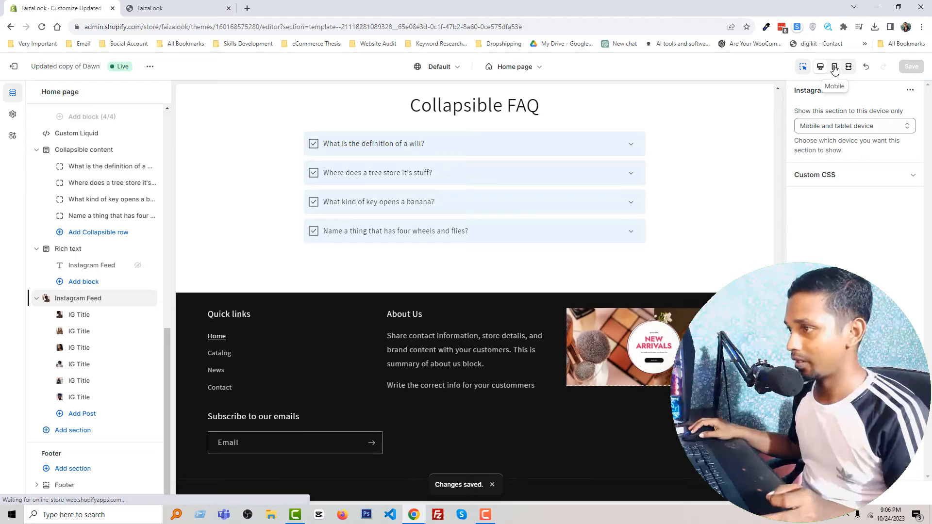
# Switch to the mobile preview and check the Instagram image grid below the FAQ.
pyautogui.click(835, 67)
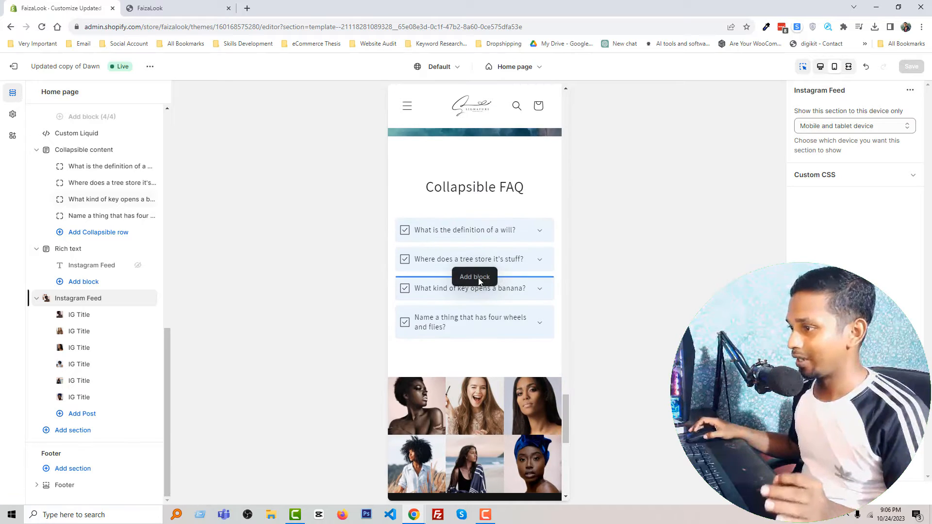
pyautogui.scroll(-3)
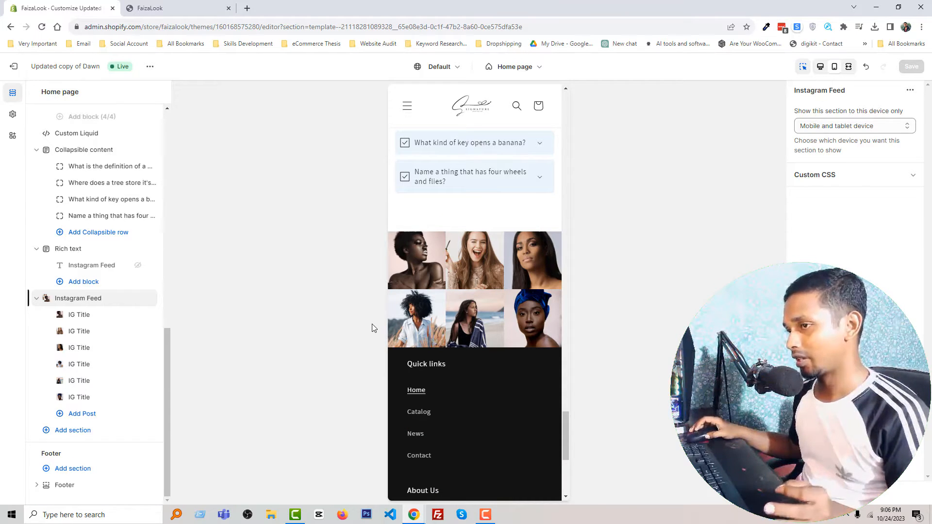
pyautogui.moveTo(344, 227)
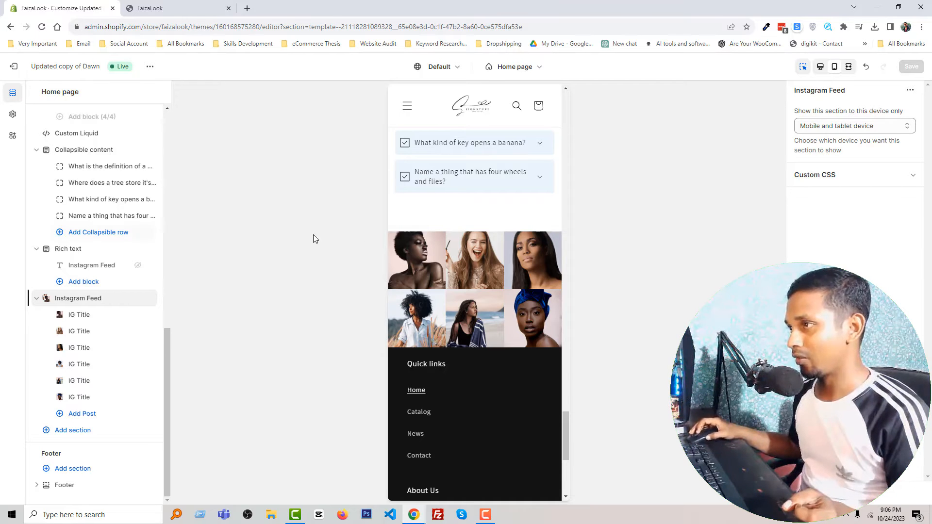
pyautogui.scroll(3)
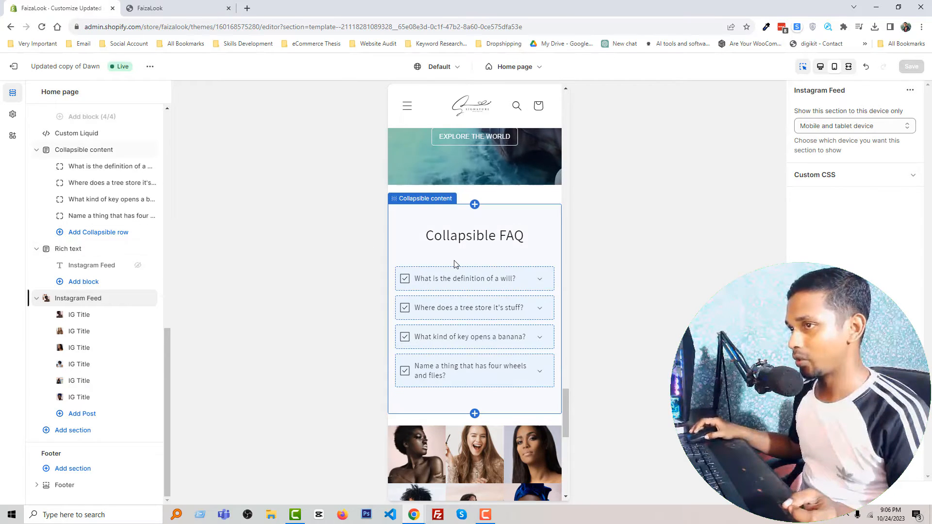
pyautogui.scroll(3)
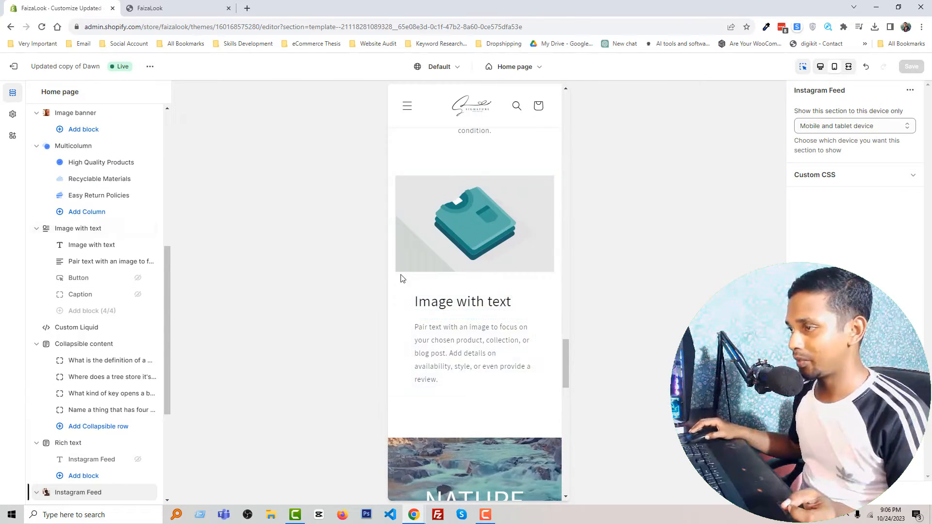
# Select the Image with text section, then open the Dawn theme's customizer for comparison.
pyautogui.click(77, 228)
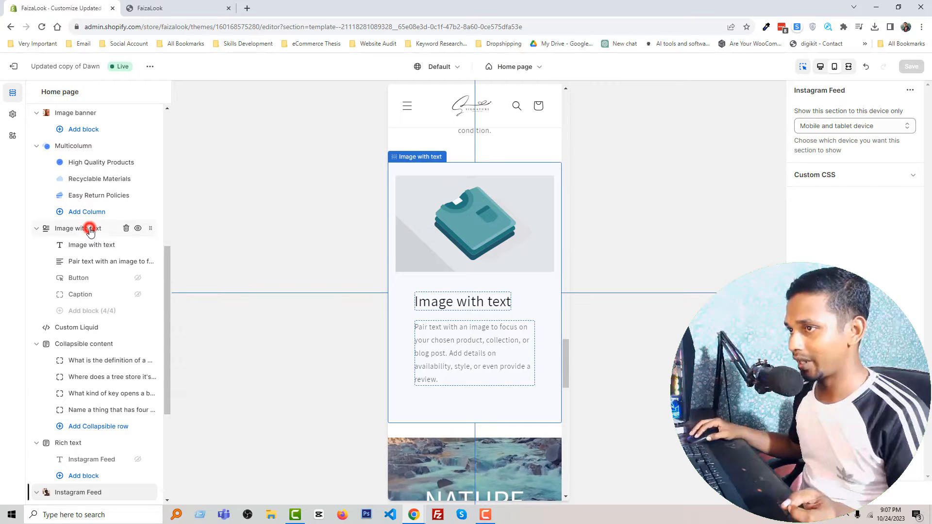
pyautogui.click(78, 228)
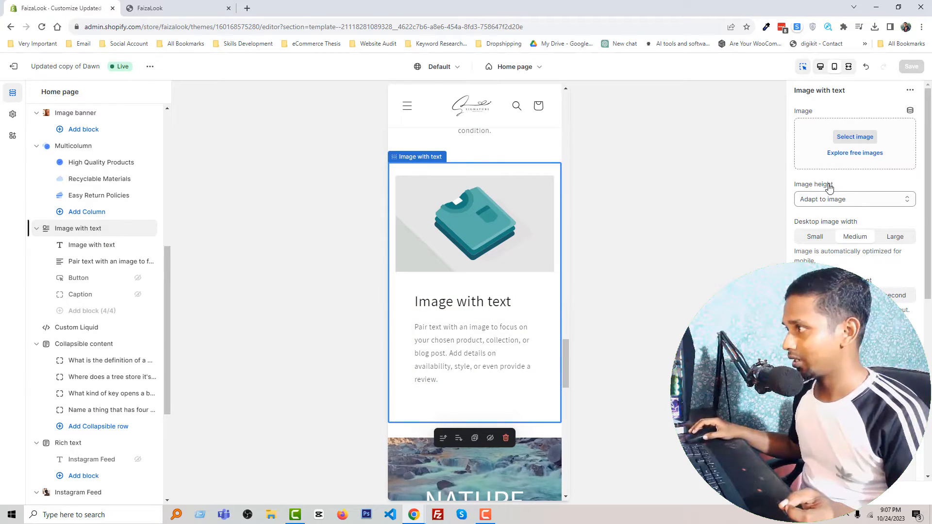
pyautogui.scroll(-3)
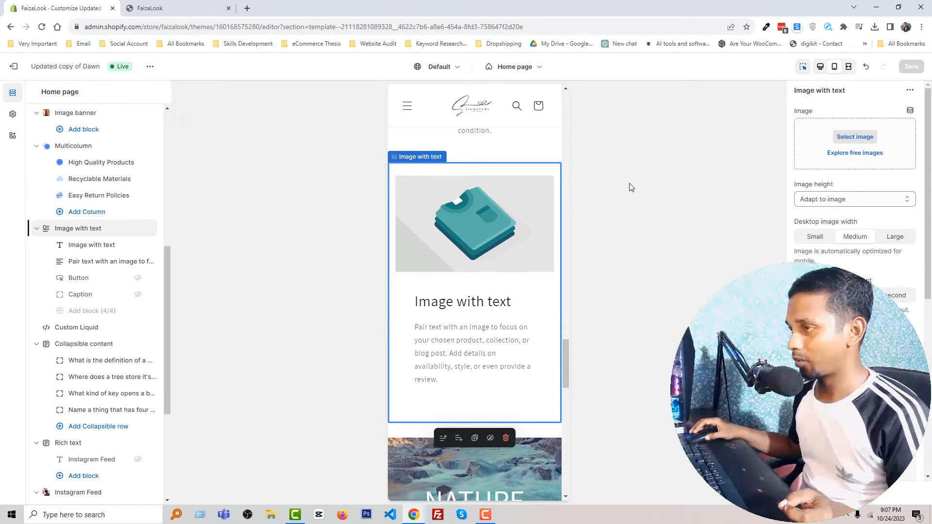
pyautogui.moveTo(13, 66)
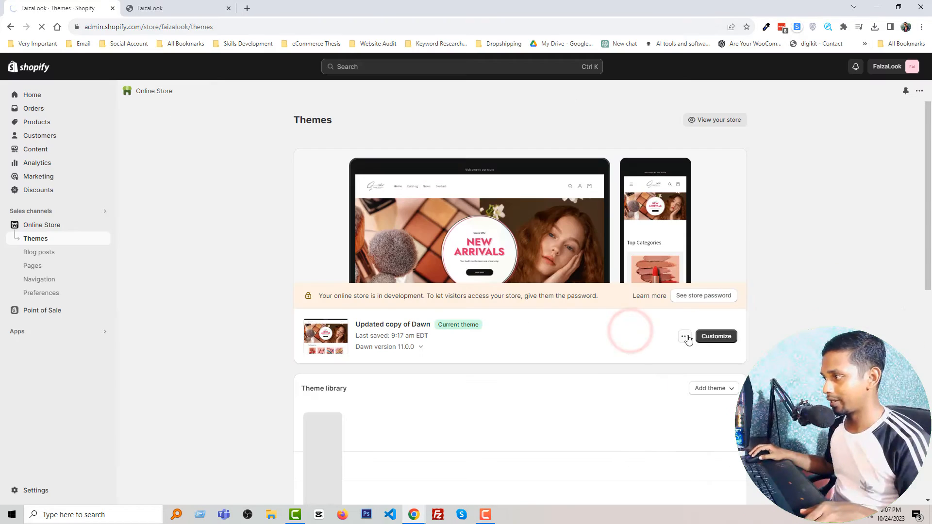
pyautogui.click(684, 336)
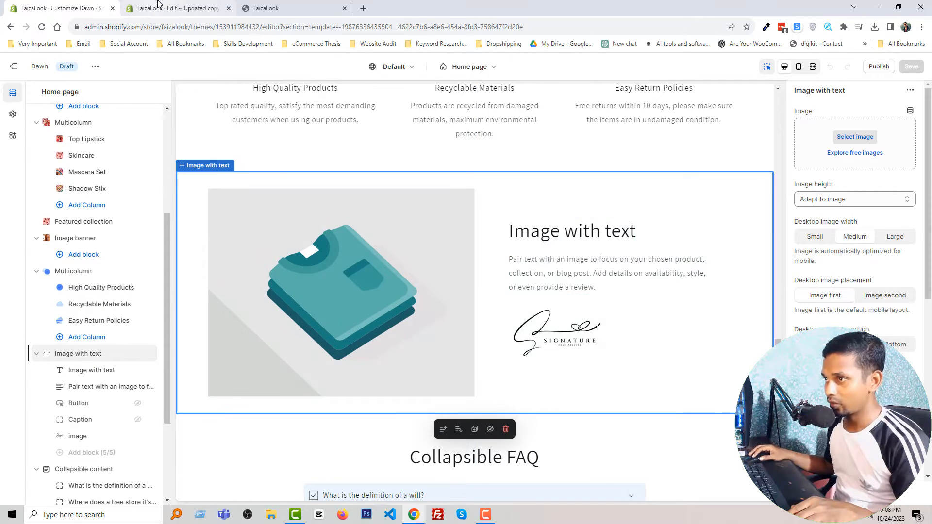
# Search files for 'image' and open sections/image-with-text.liquid.
pyautogui.click(175, 8)
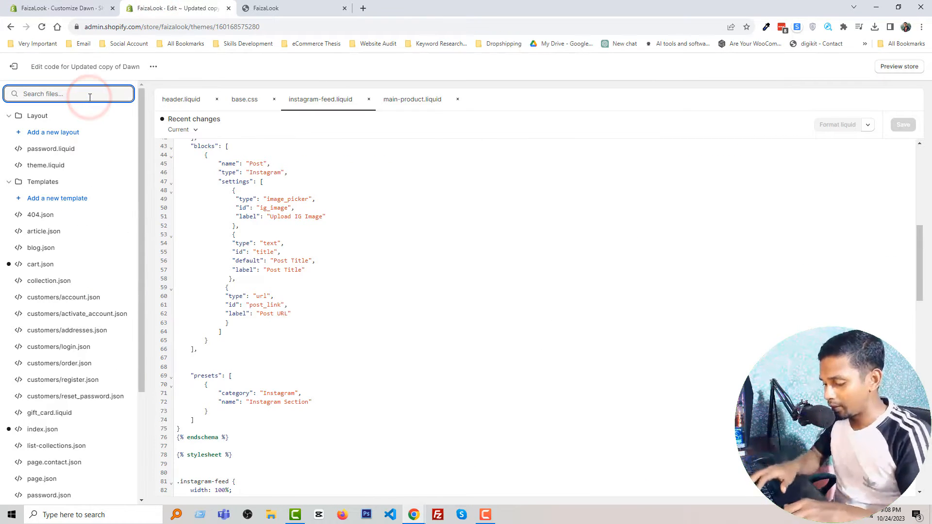
pyautogui.write('image')
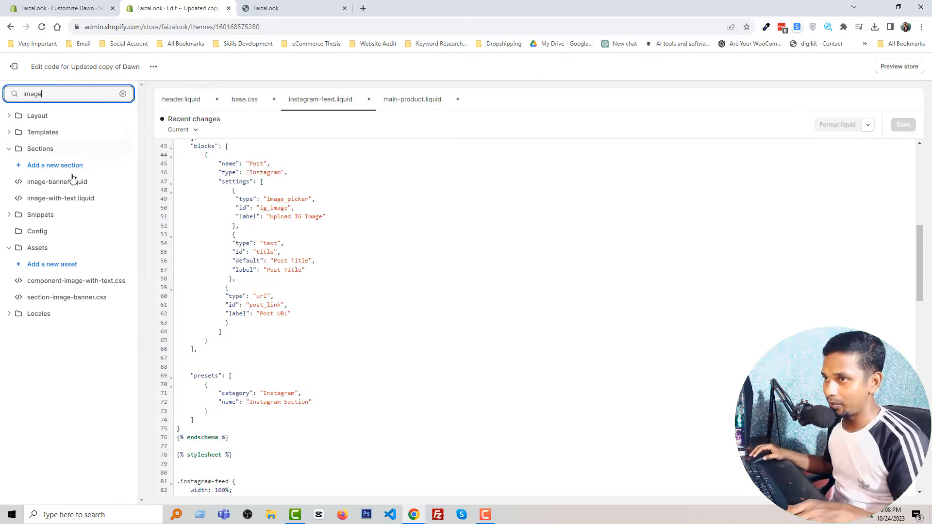
pyautogui.click(61, 198)
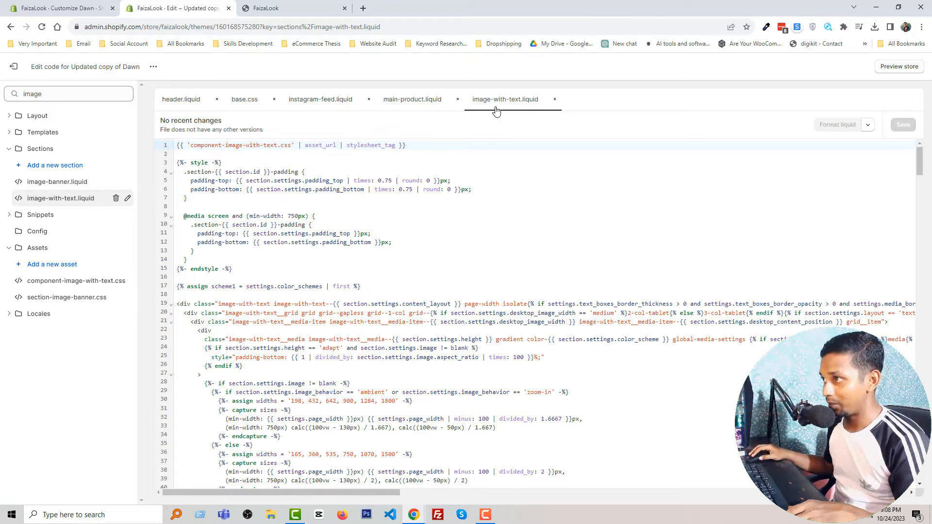
pyautogui.moveTo(333, 129)
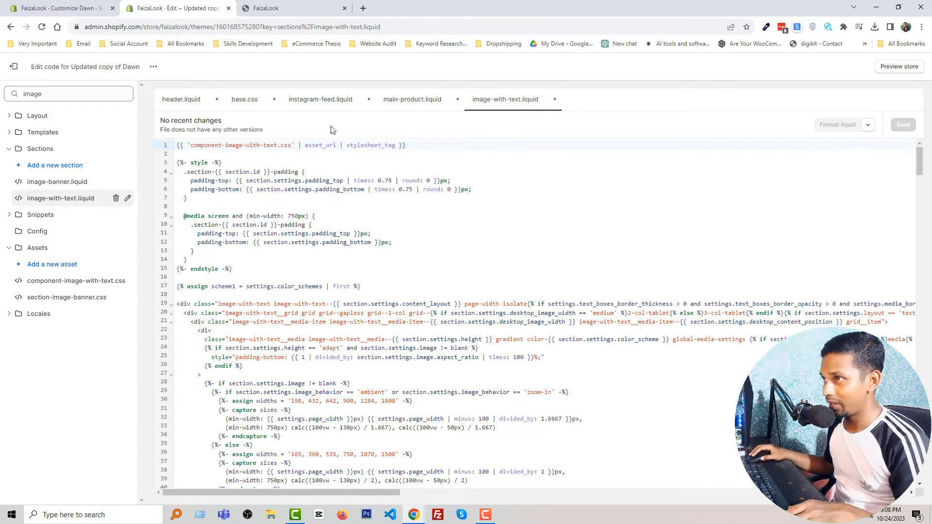
# Compare with instagram-feed.liquid, then edit the wrapper div on line 19.
pyautogui.click(321, 99)
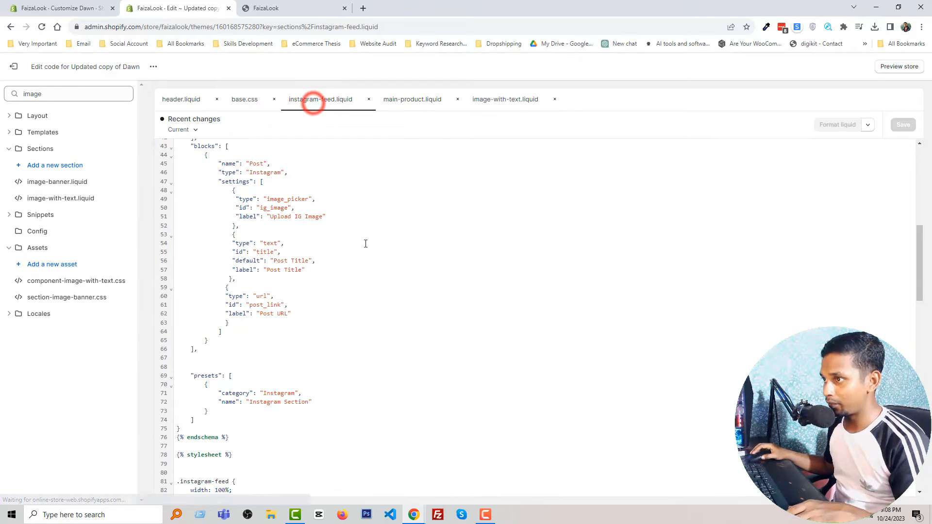
pyautogui.click(505, 99)
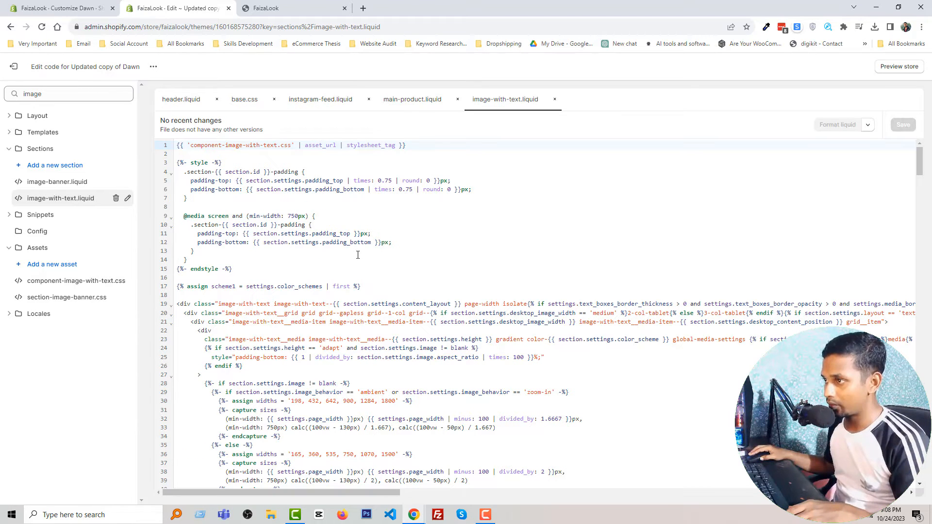
pyautogui.click(185, 304)
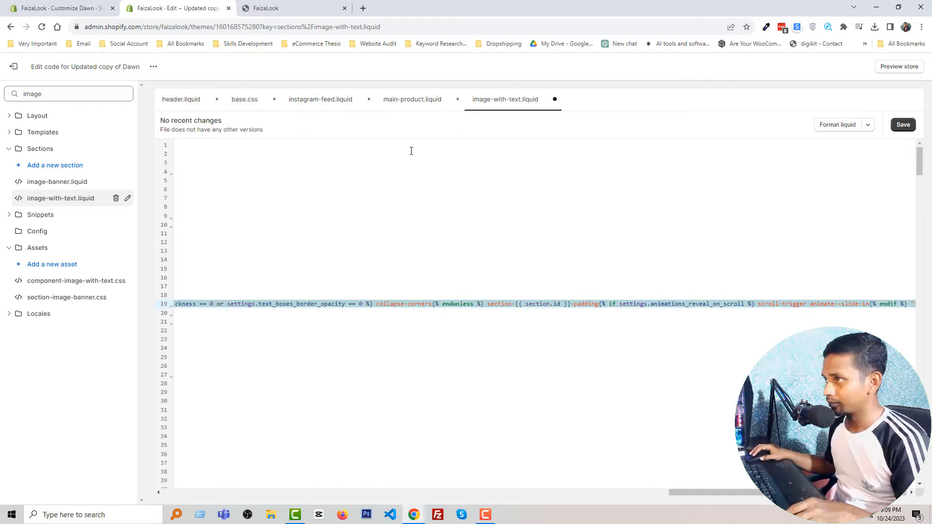
# Take the {{ section.settings.show_on_device }} class from instagram-feed.liquid back to image-with-text.liquid.
pyautogui.click(320, 99)
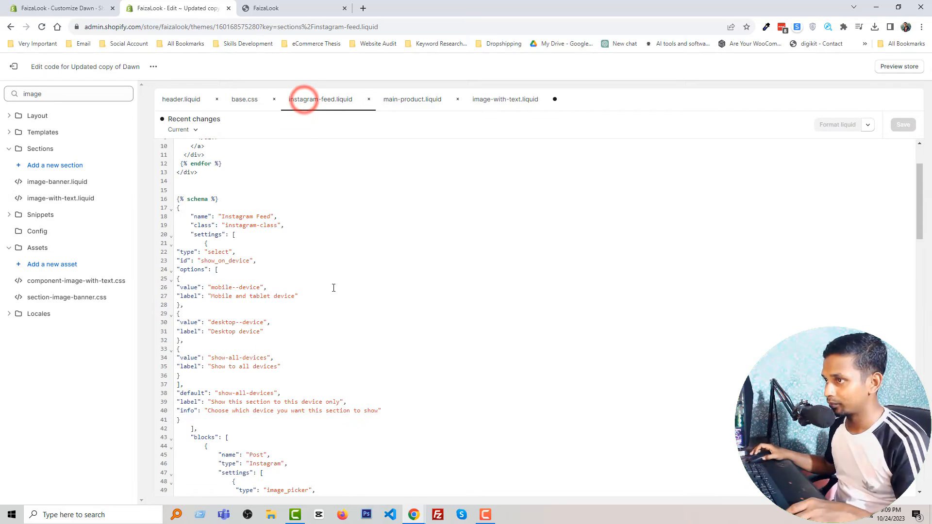
pyautogui.scroll(3)
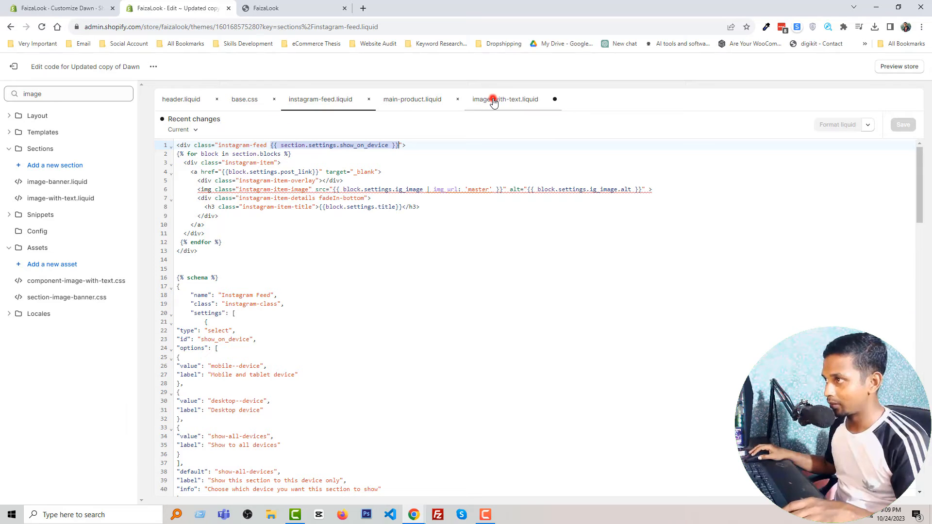
pyautogui.click(505, 98)
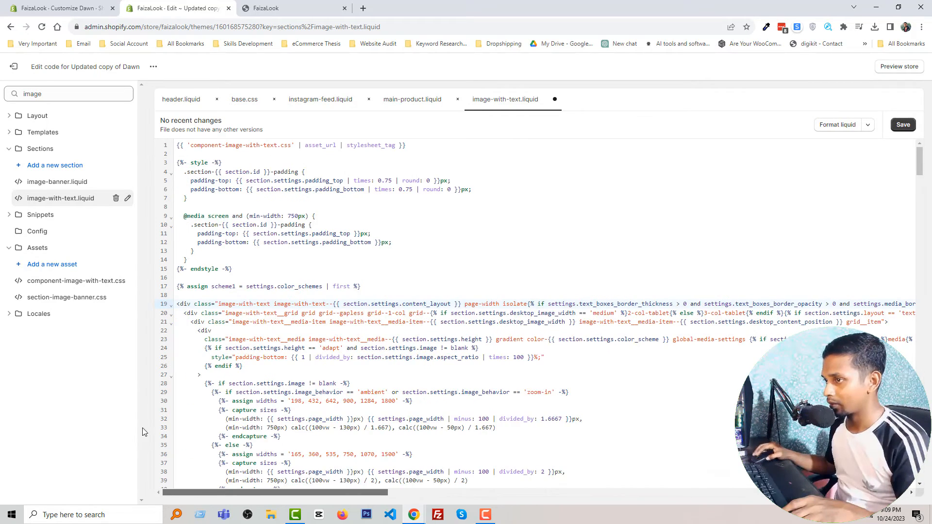
# Select the show_on_device setting block in instagram-feed.liquid's schema.
pyautogui.scroll(-3)
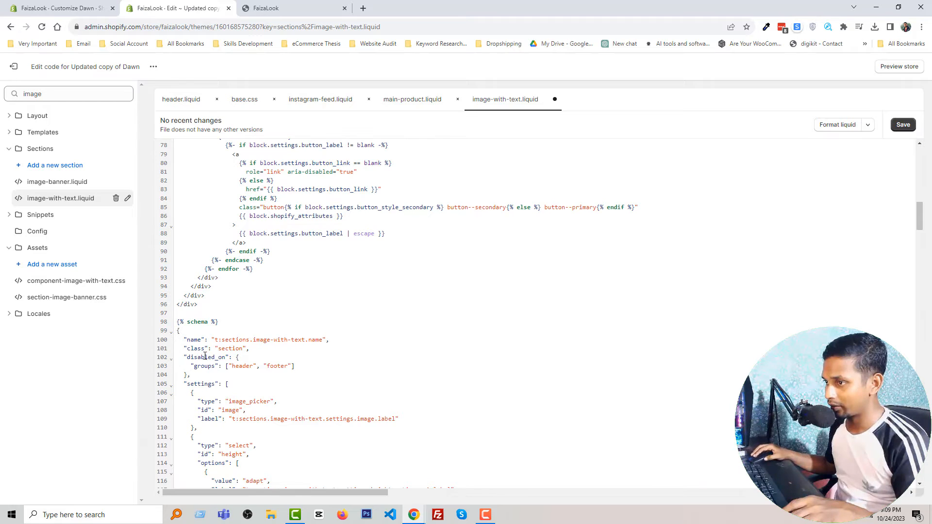
pyautogui.scroll(-3)
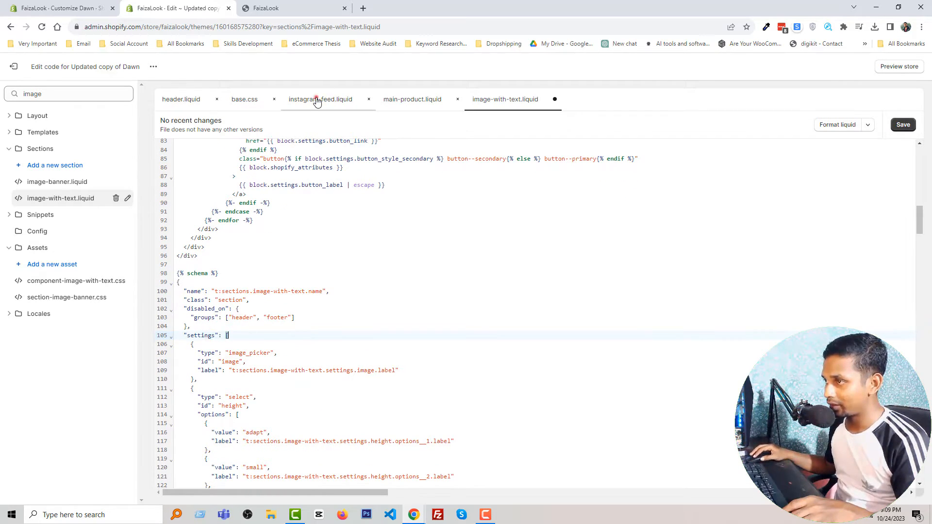
pyautogui.click(320, 99)
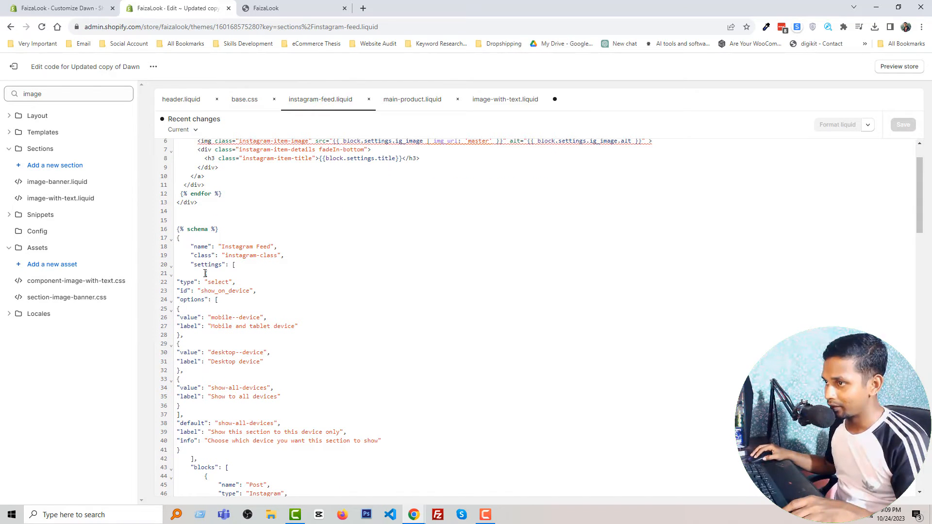
pyautogui.click(204, 273)
pyautogui.write('{')
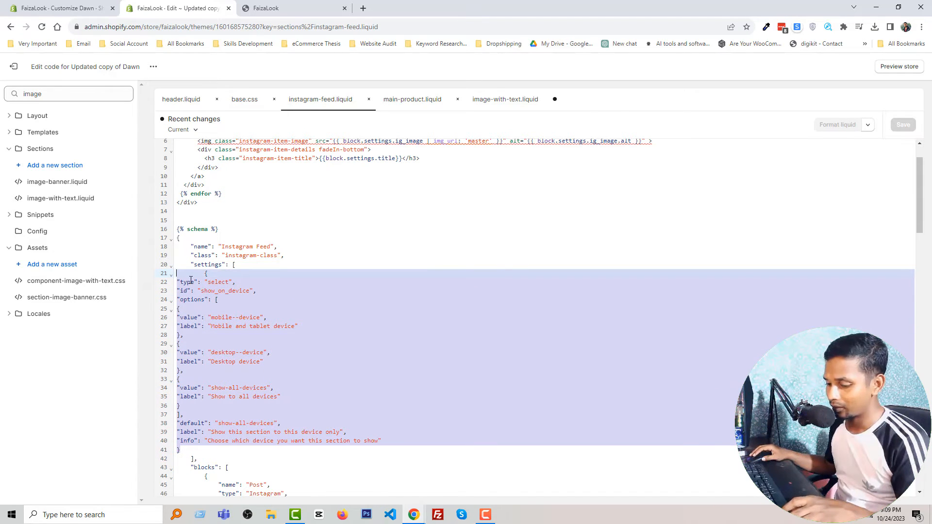
# Paste it at the top of image-with-text.liquid's settings array and save.
pyautogui.click(505, 99)
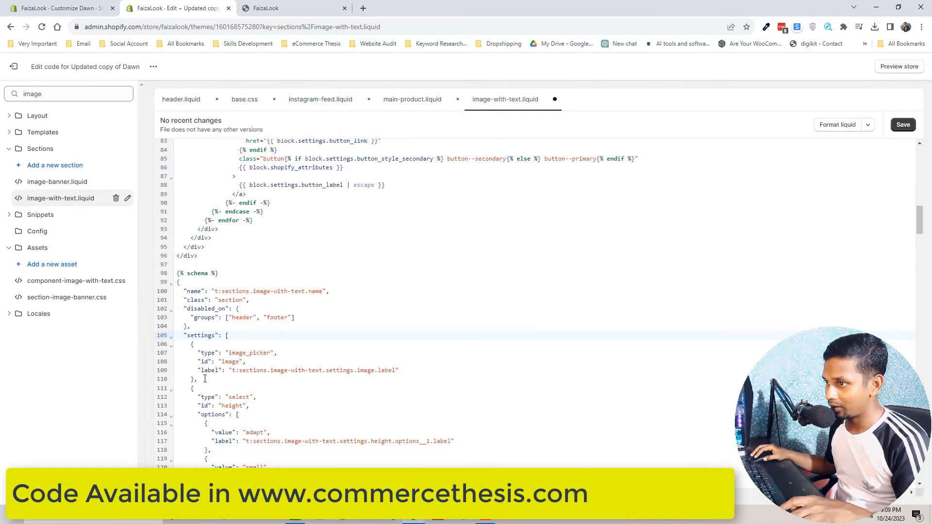
pyautogui.click(229, 336)
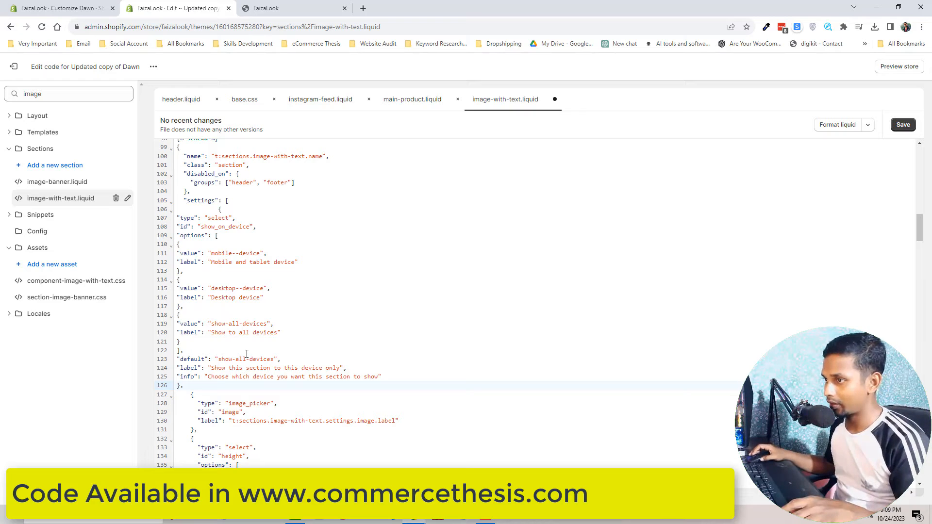
pyautogui.scroll(3)
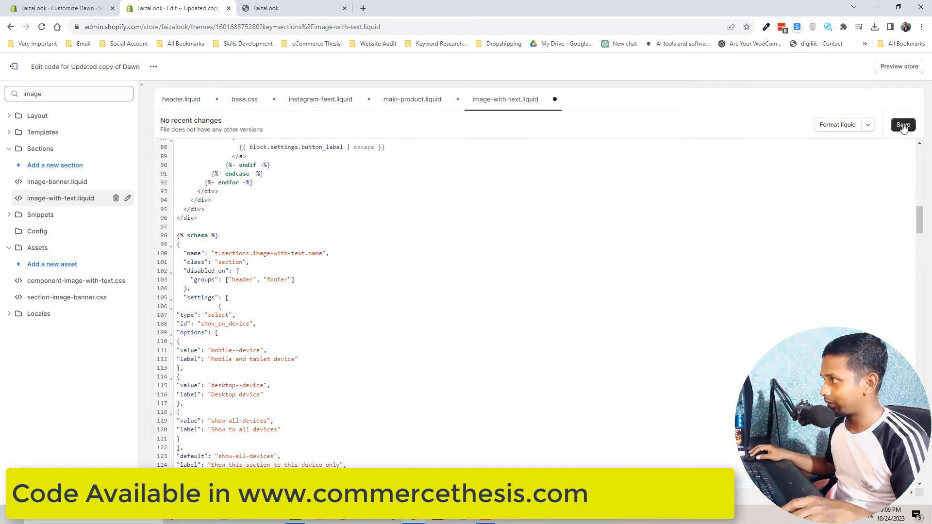
pyautogui.click(903, 125)
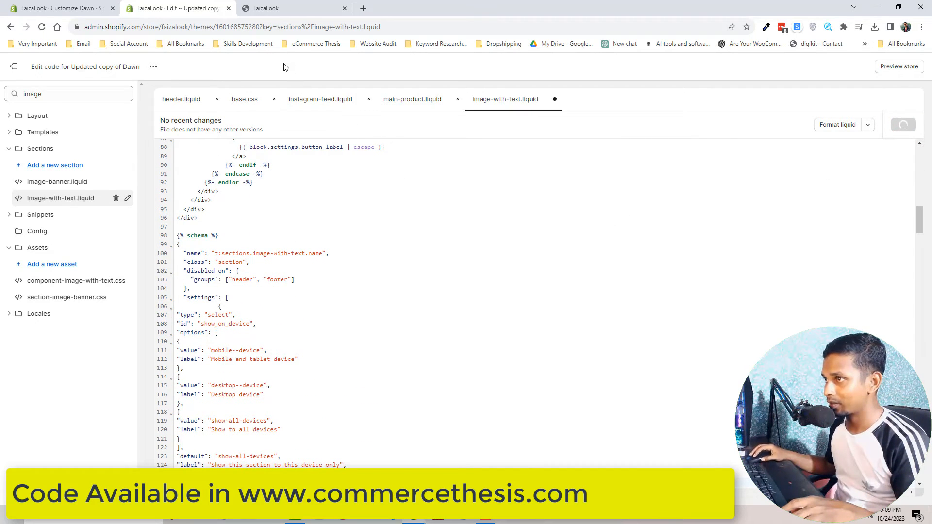
# Reload the customizer so Image with text shows the device option, set to all devices.
pyautogui.click(59, 8)
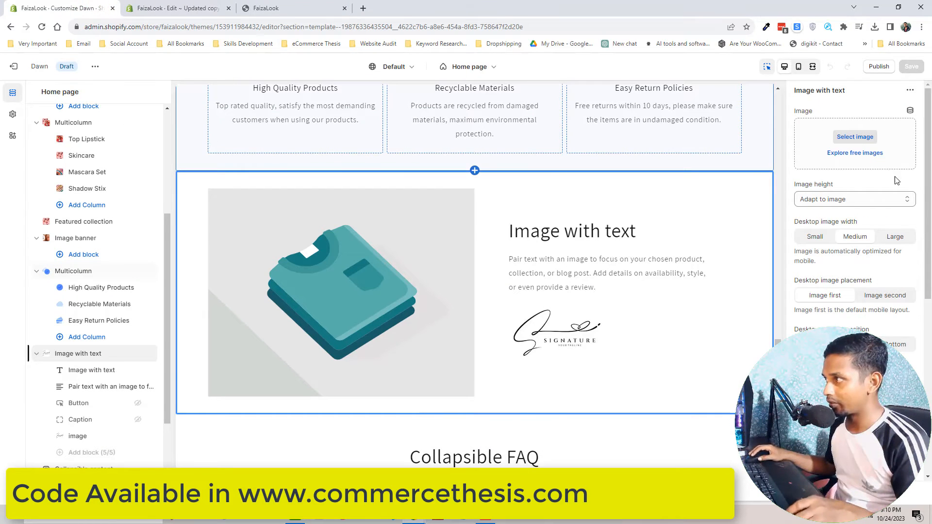
pyautogui.click(341, 292)
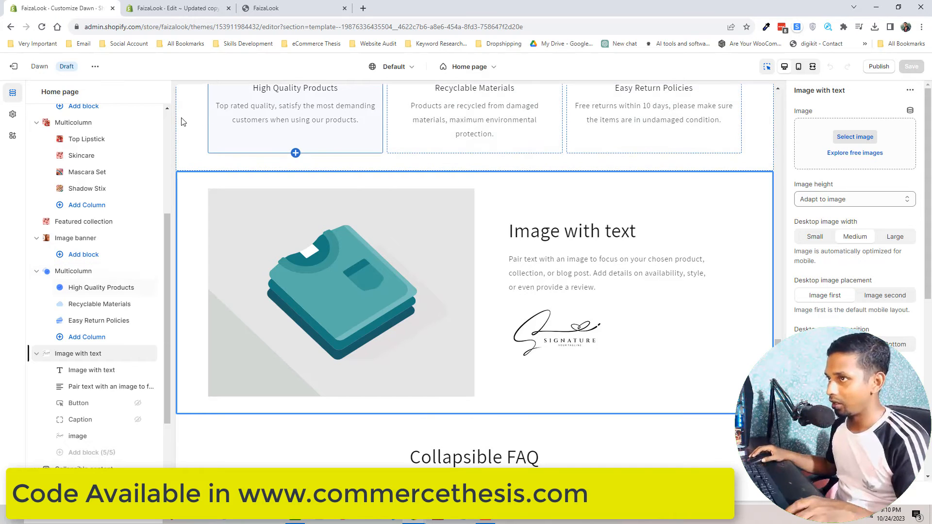
pyautogui.rightClick(181, 122)
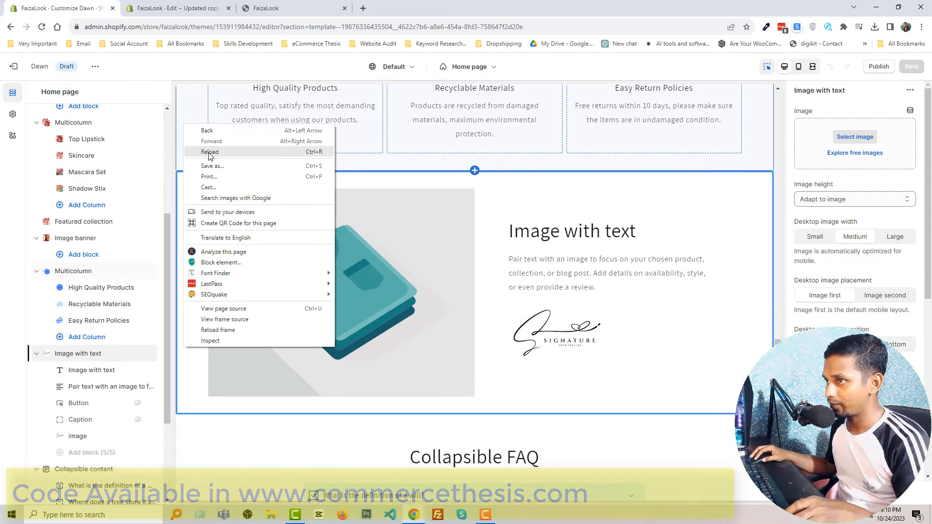
pyautogui.click(208, 152)
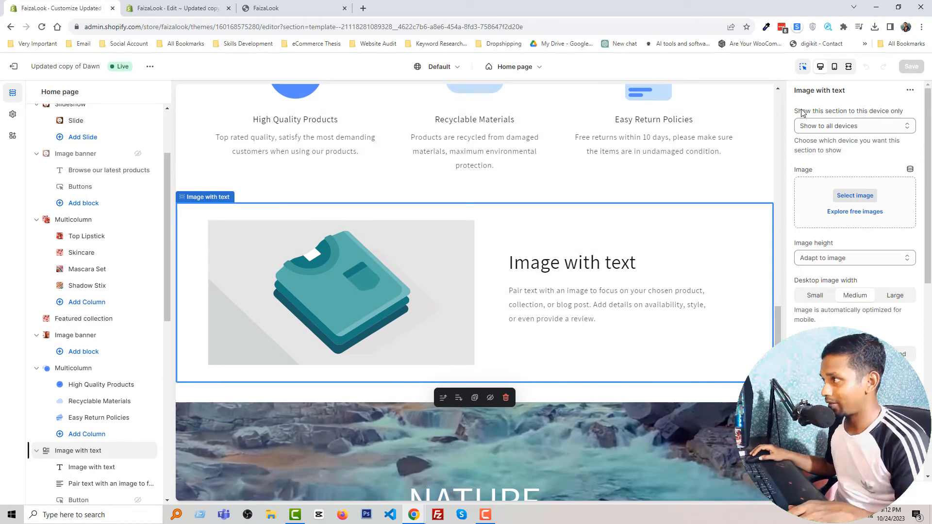
pyautogui.moveTo(869, 118)
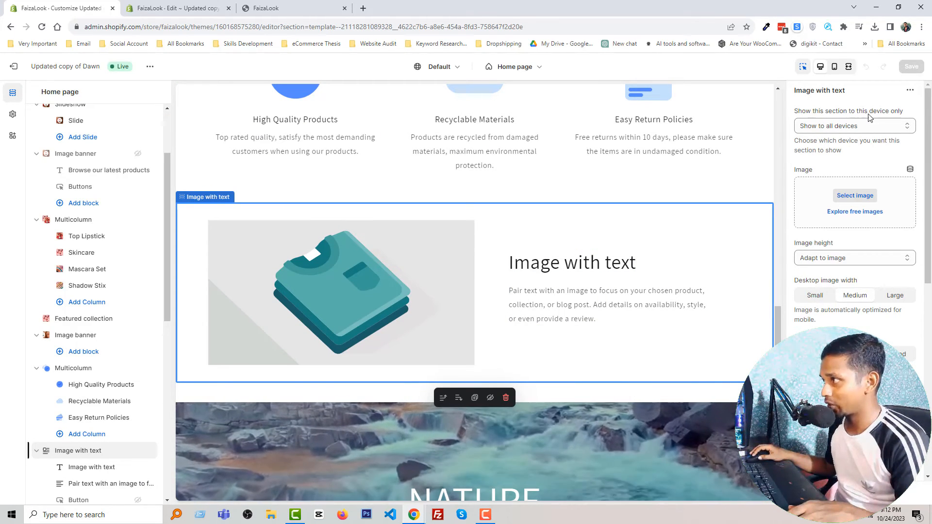
pyautogui.click(855, 126)
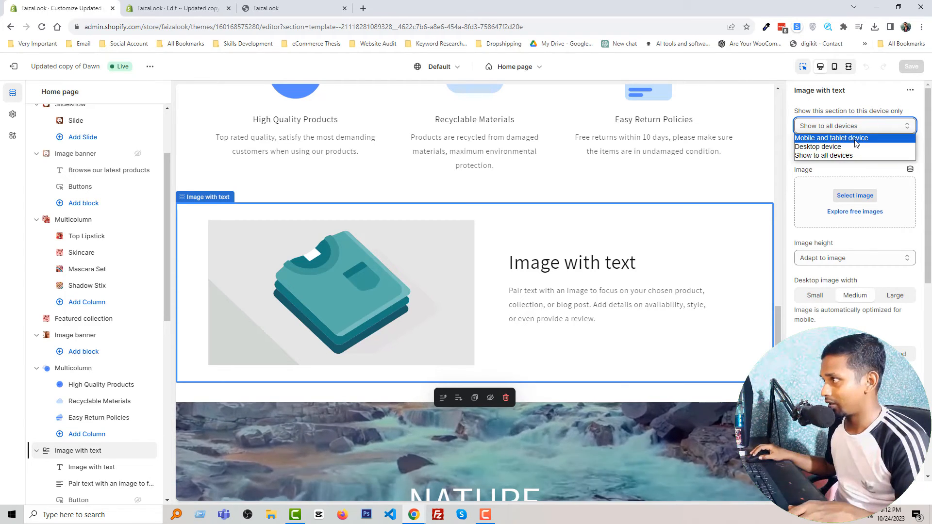
pyautogui.click(831, 137)
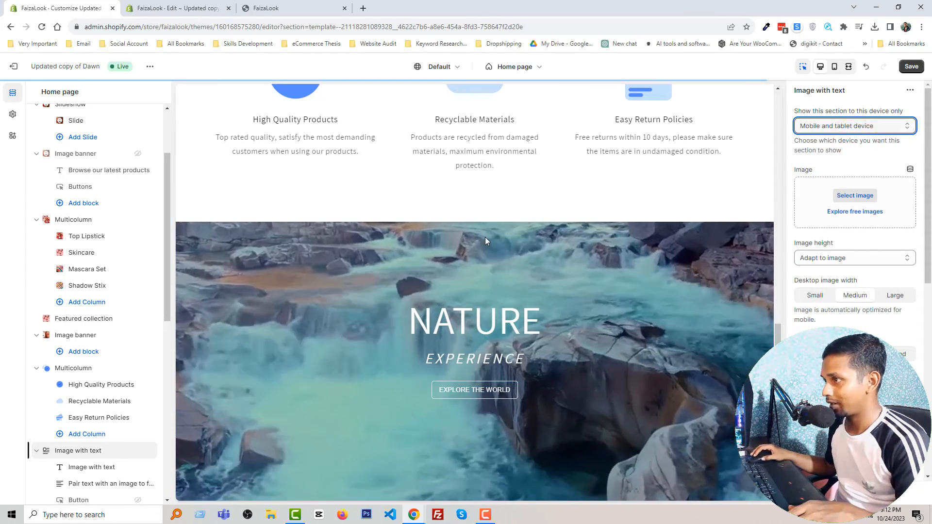
pyautogui.moveTo(834, 66)
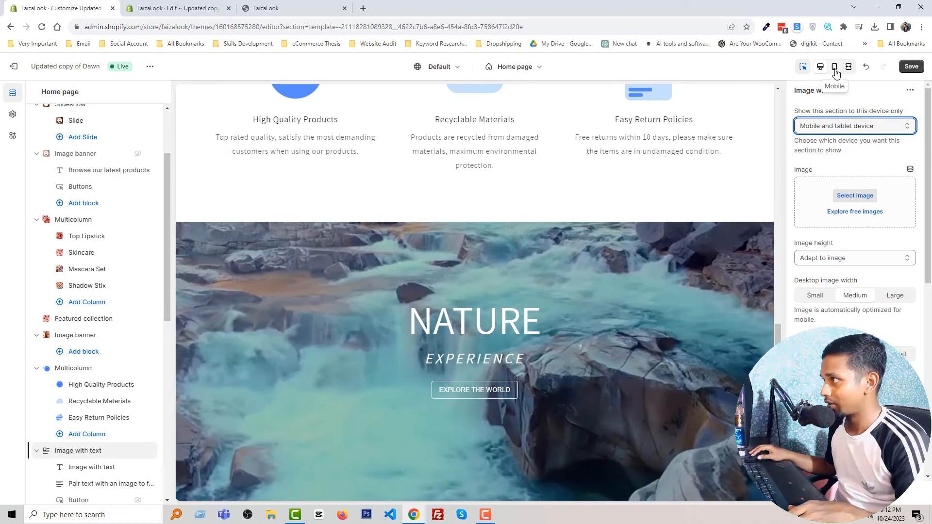
pyautogui.click(835, 67)
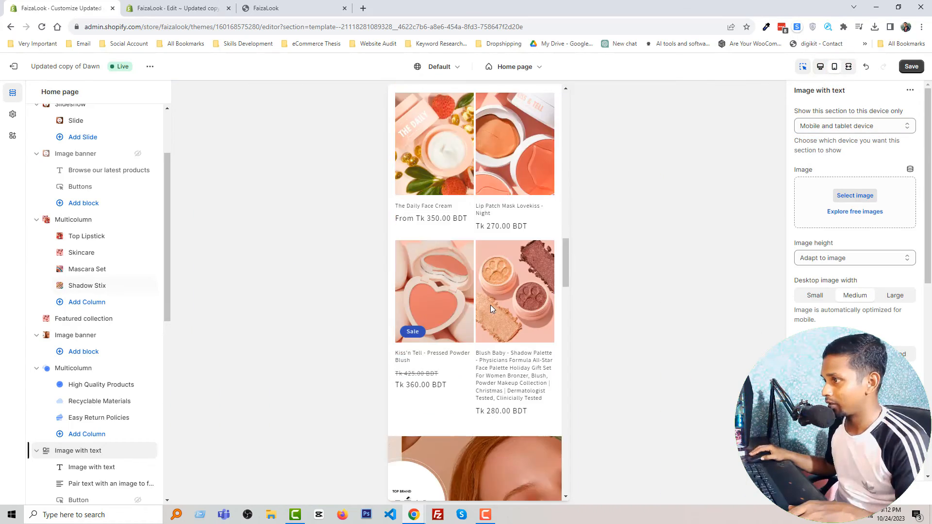
pyautogui.scroll(-3)
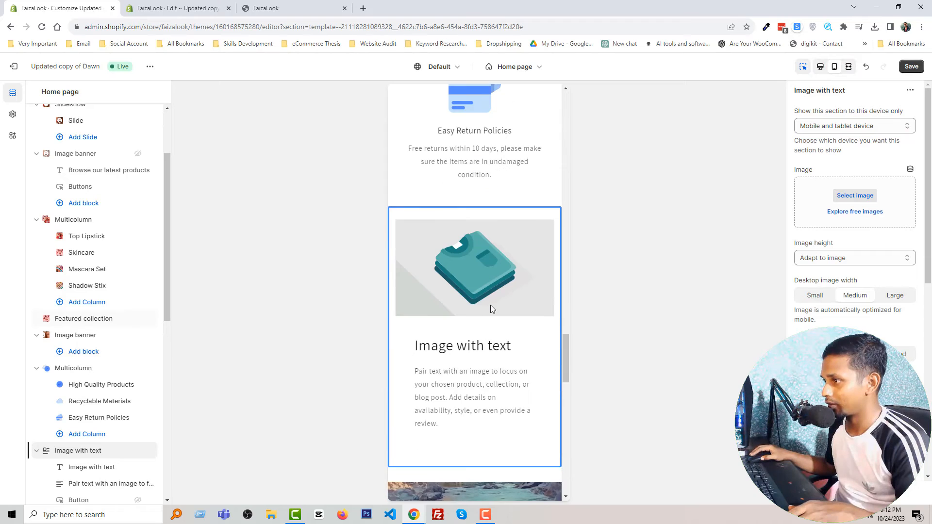
pyautogui.scroll(3)
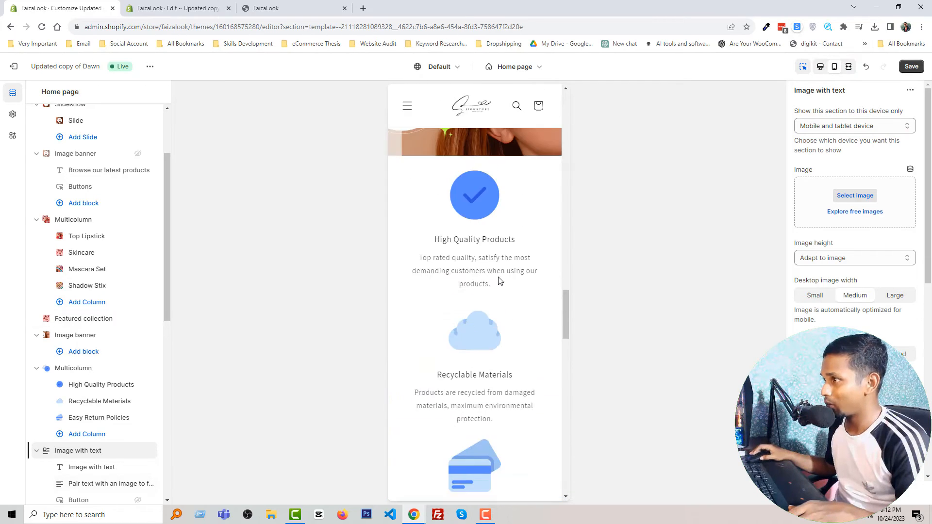
pyautogui.click(855, 125)
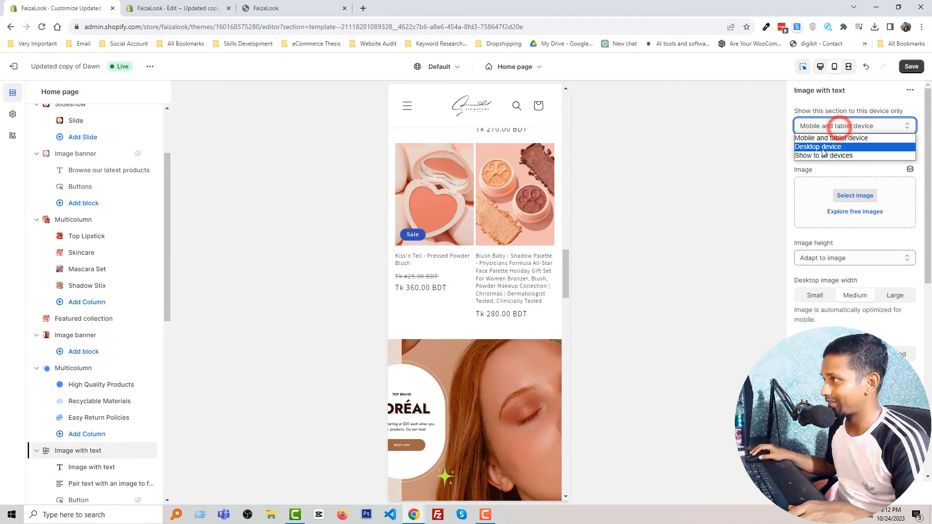
pyautogui.click(823, 155)
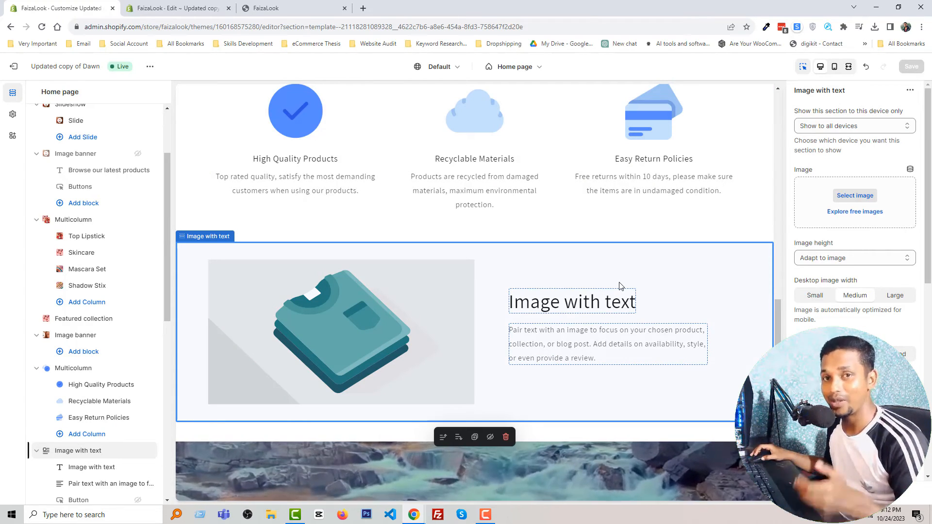
pyautogui.moveTo(620, 289)
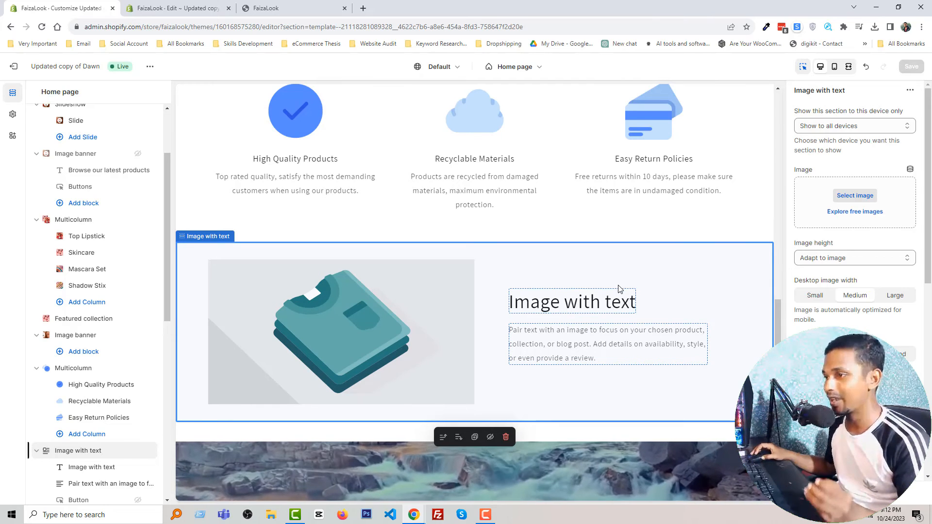